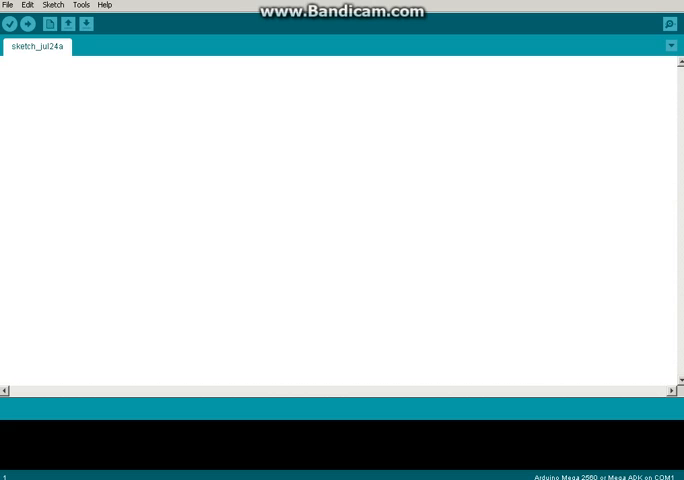
Begin a void setup() function with its opening brace in the empty sketch.
click(8, 62)
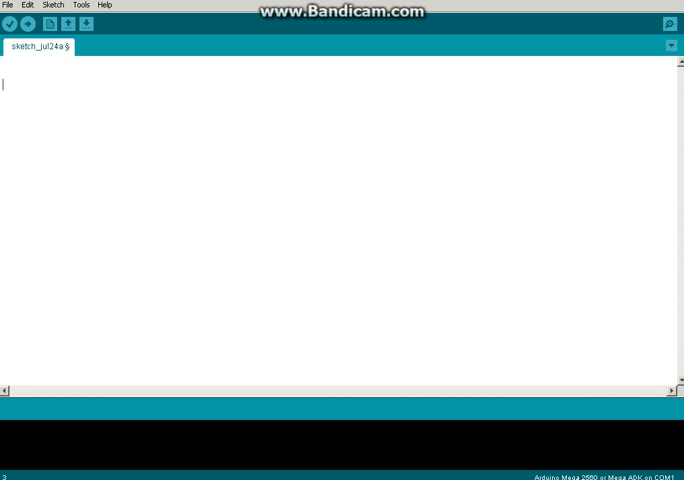
text(void set)
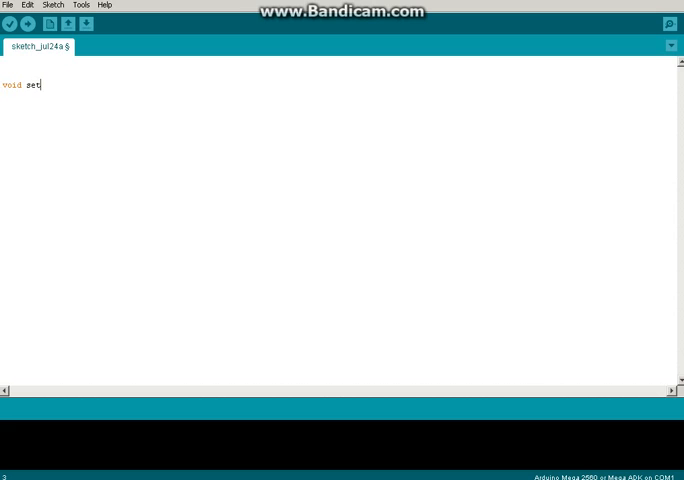
text(up())
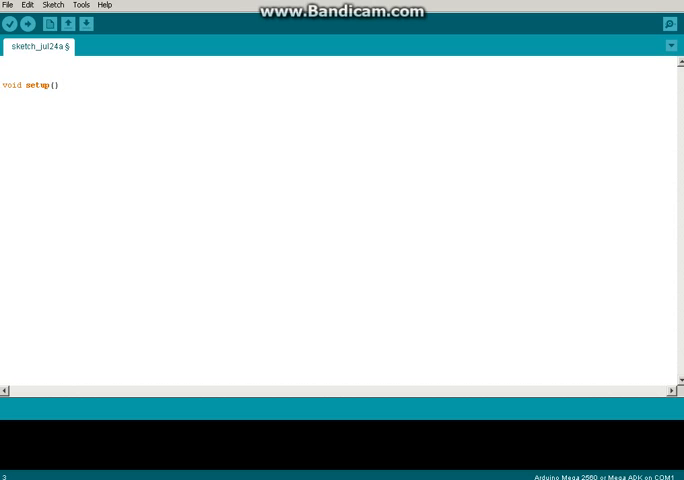
text({)
text(S)
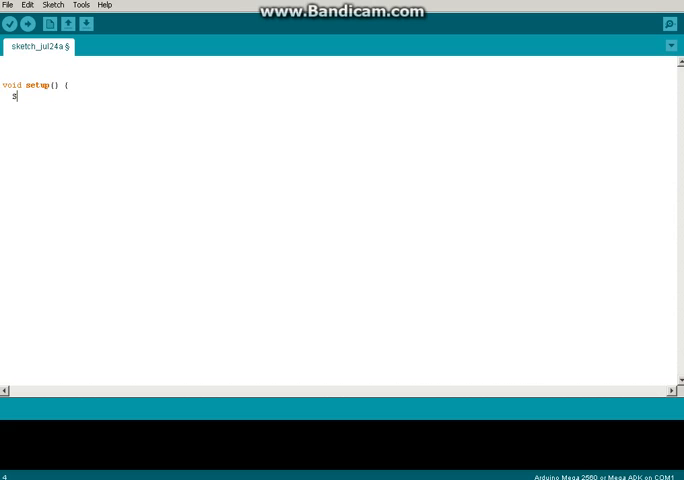
Start serial communication with Serial.begin(9600); and close setup().
text(er)
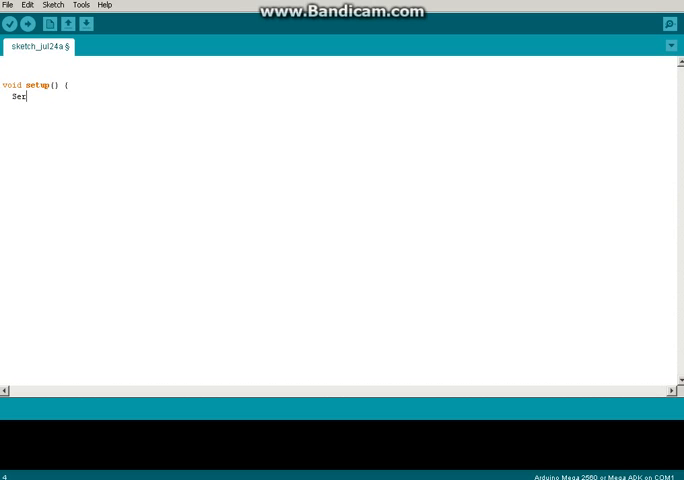
text(ial)
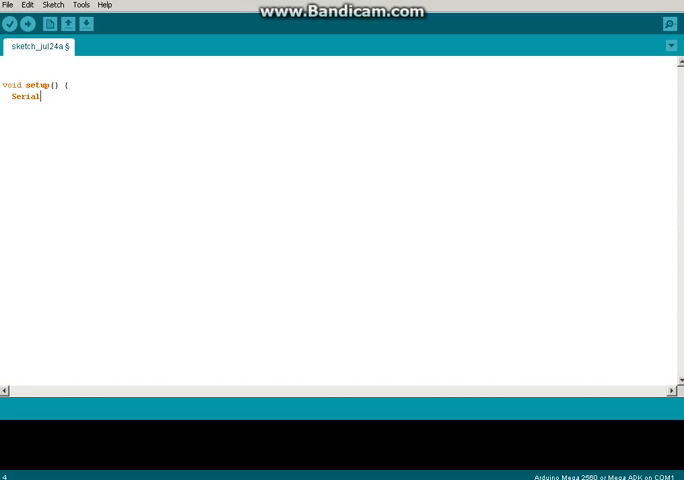
text(.begin)
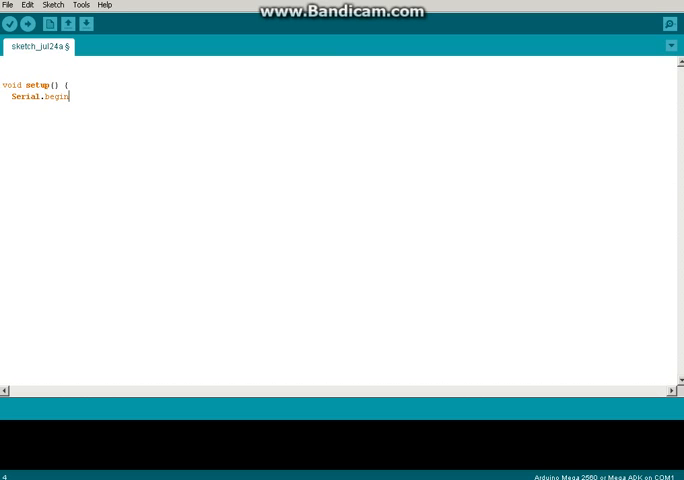
text((96)
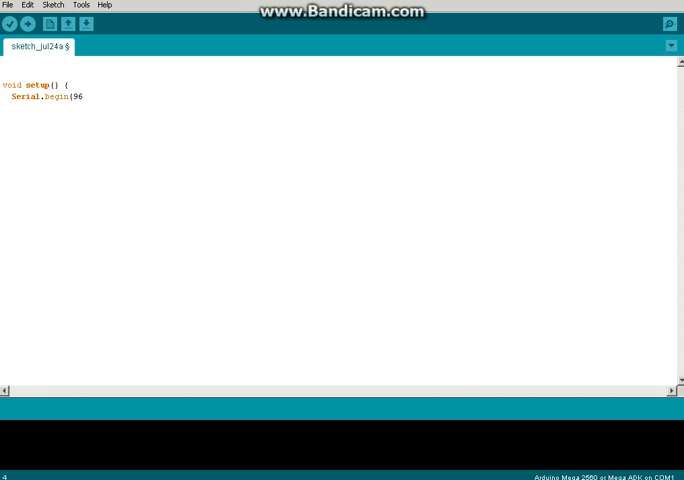
text(00))
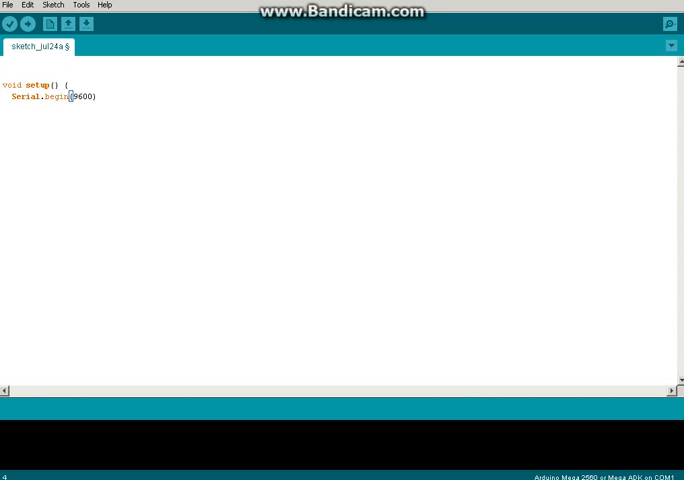
text(;)
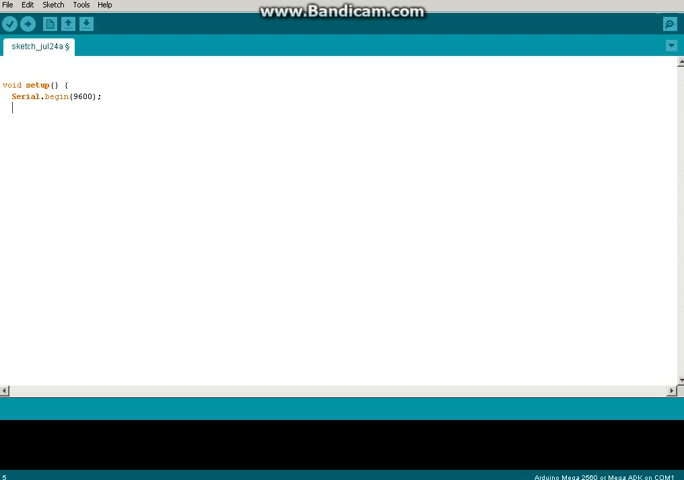
text(})
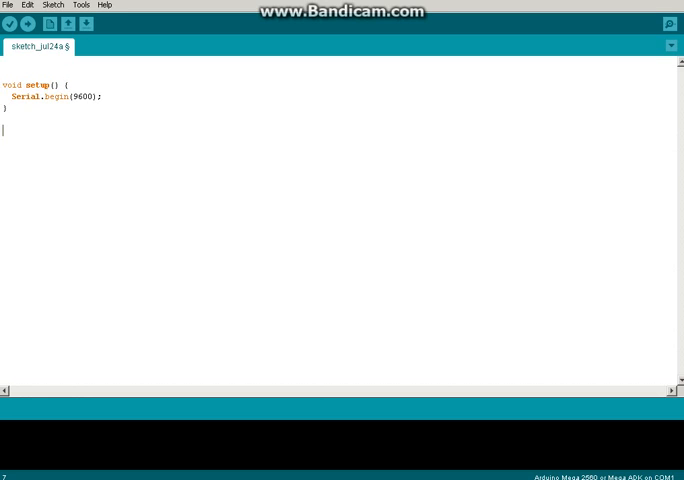
Begin a void loop() function below setup().
text(v)
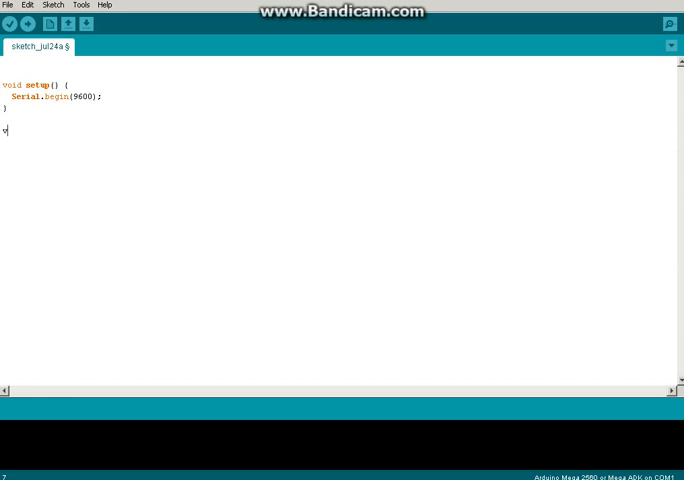
text(oid loop)
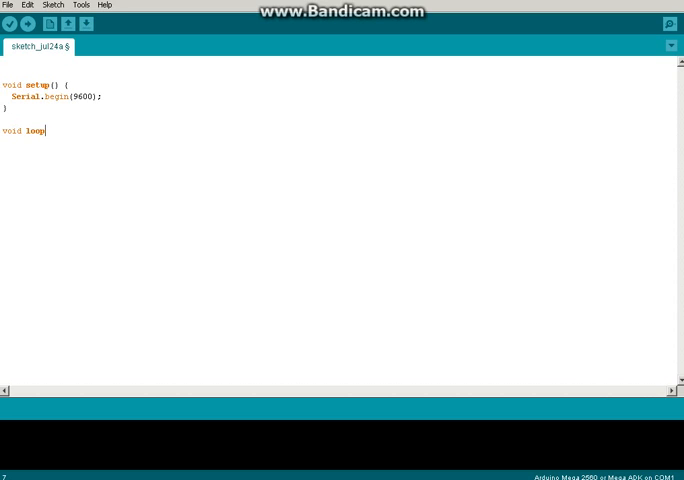
text() {)
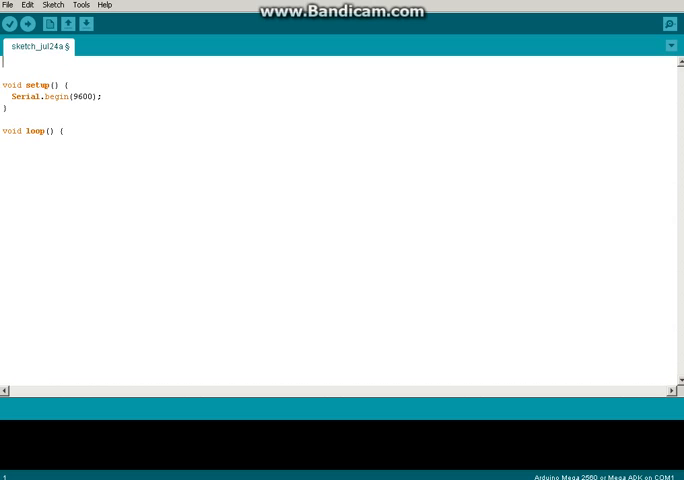
Declare integer variables A, B, C and D at the top of the sketch.
text(int a)
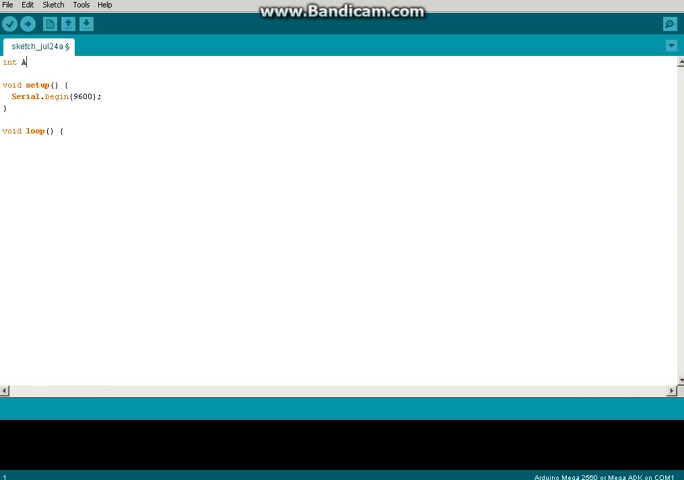
text(;)
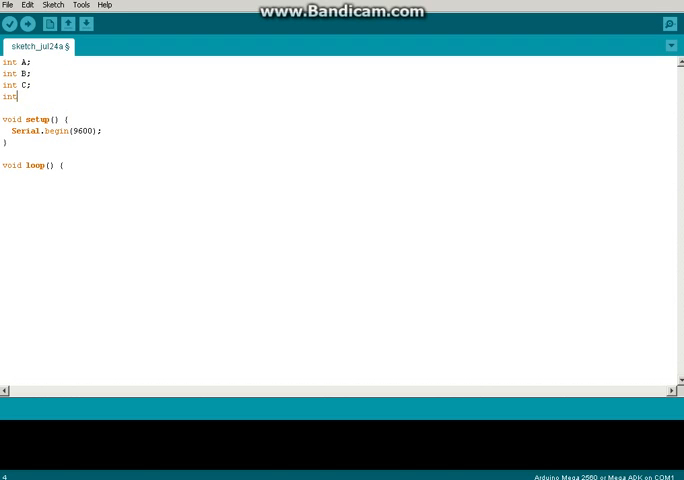
text(D;)
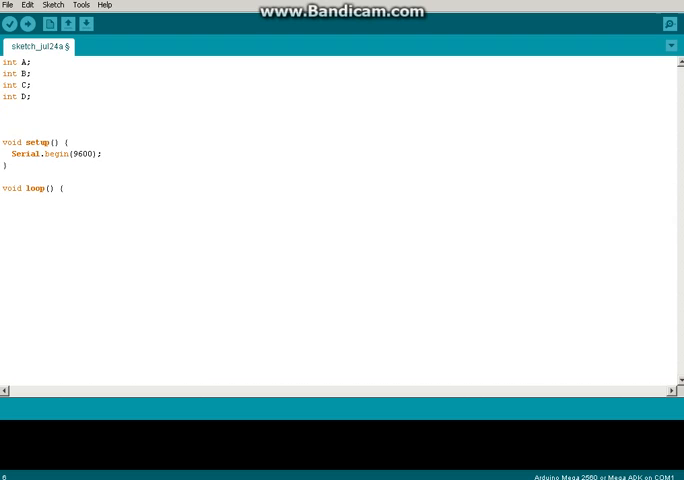
text(a)
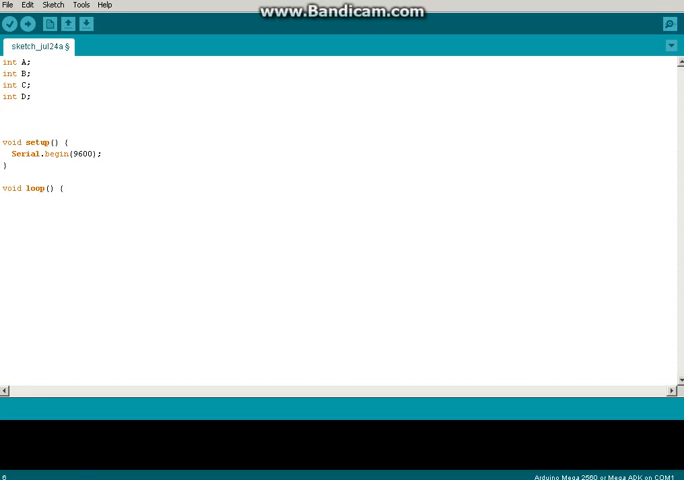
Declare integer variables seedA, seedB, seedC and seedD below them.
text(int)
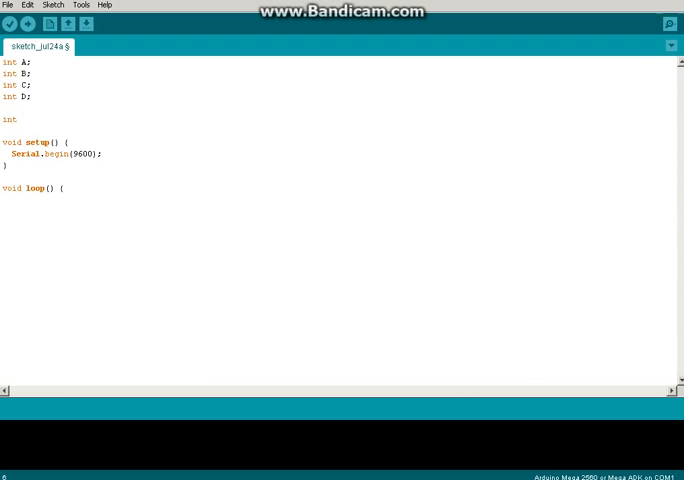
text(seedA;)
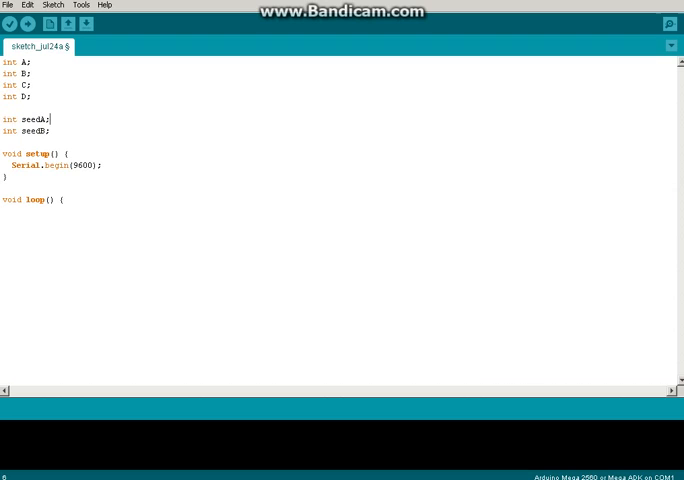
key(enter)
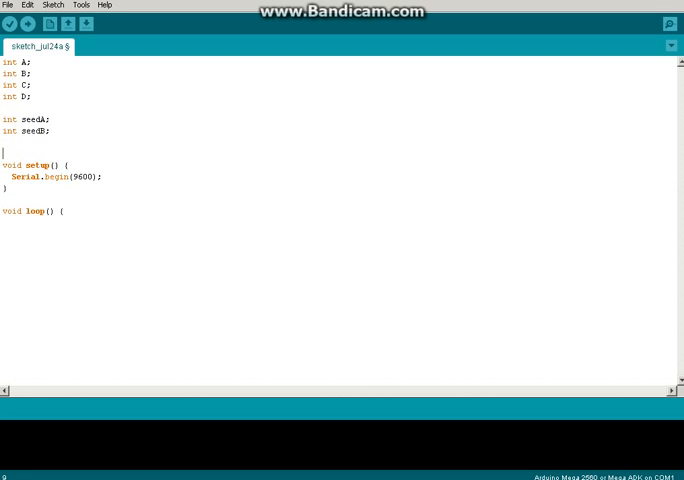
text(int se)
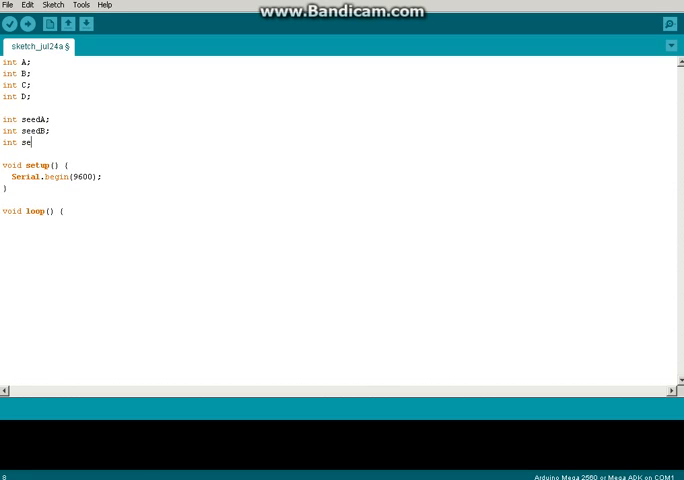
text(edC;)
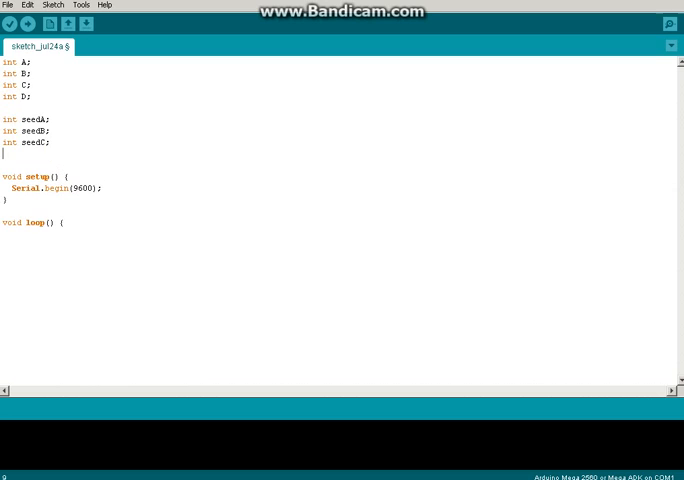
text(int se)
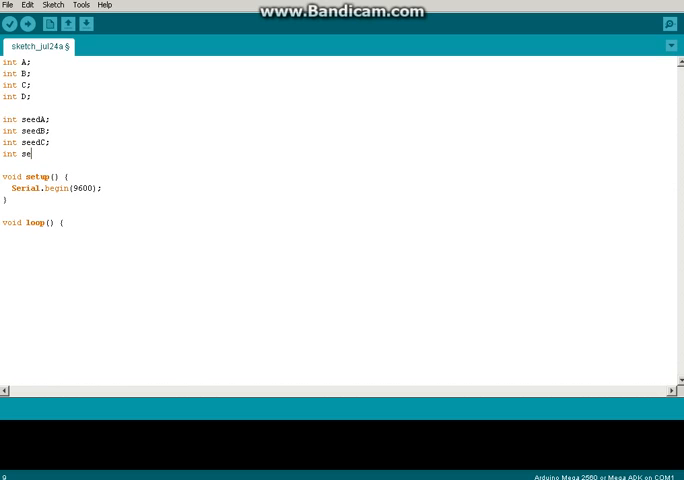
text(edD;)
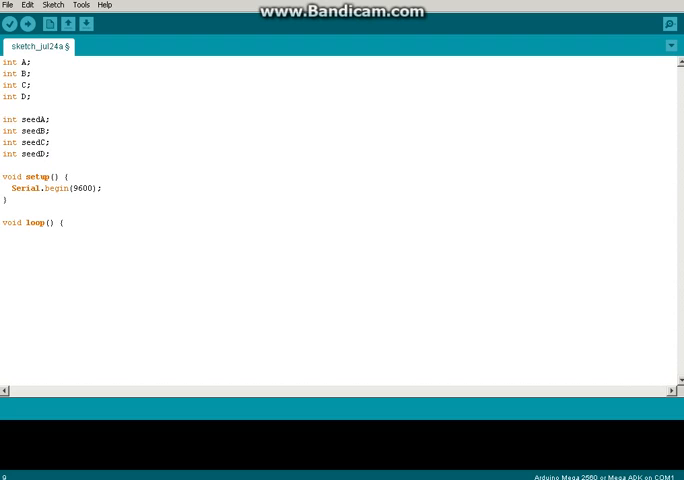
click(64, 222)
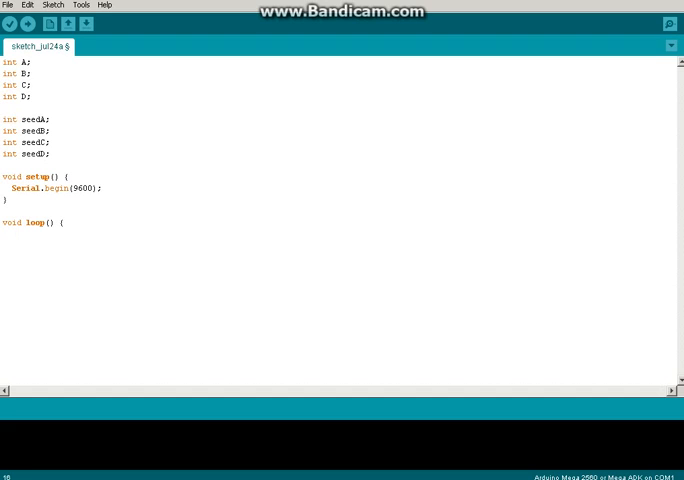
click(12, 234)
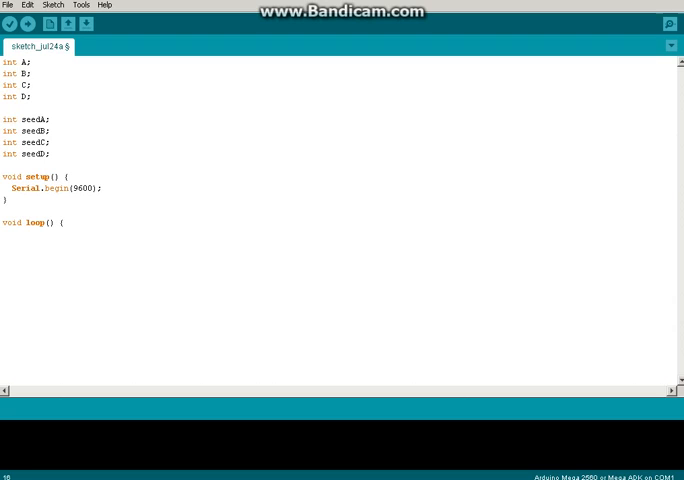
click(16, 234)
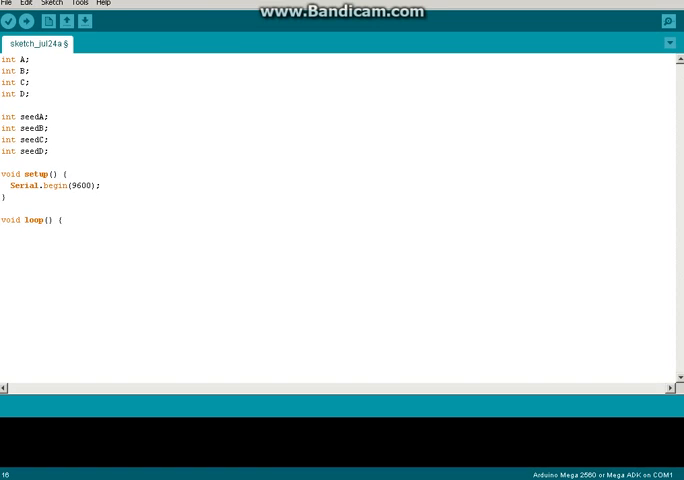
Add while (Serial.available() > 0) {} with an empty body inside loop().
text(while()
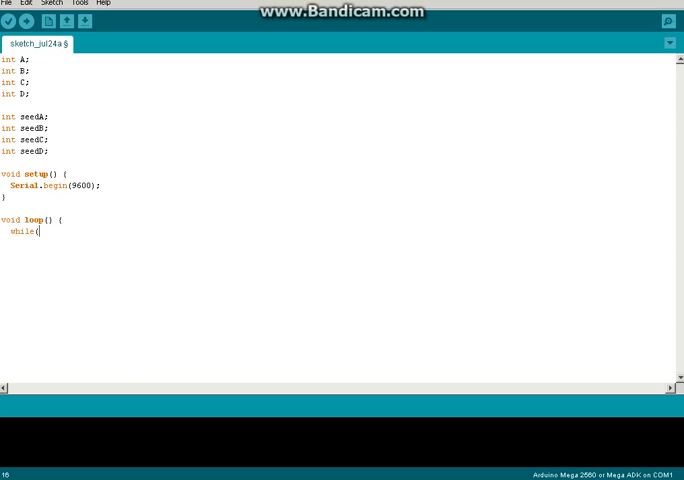
text(S)
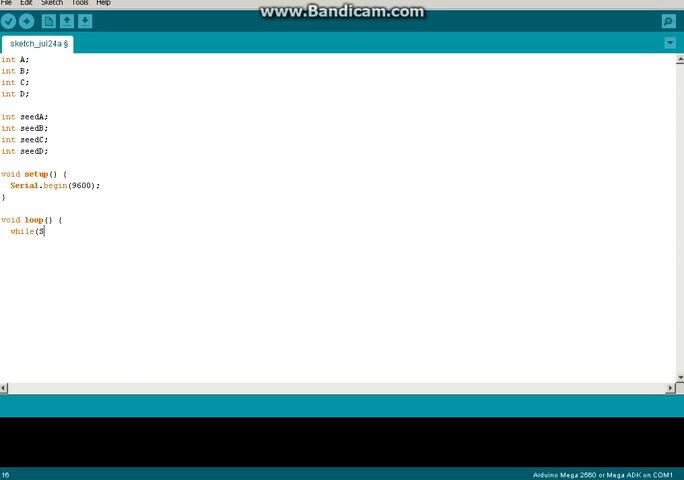
text(erial.avia)
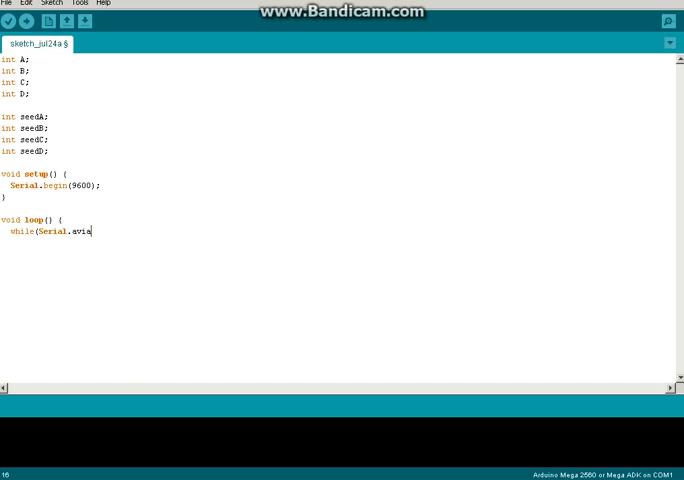
text(lable)
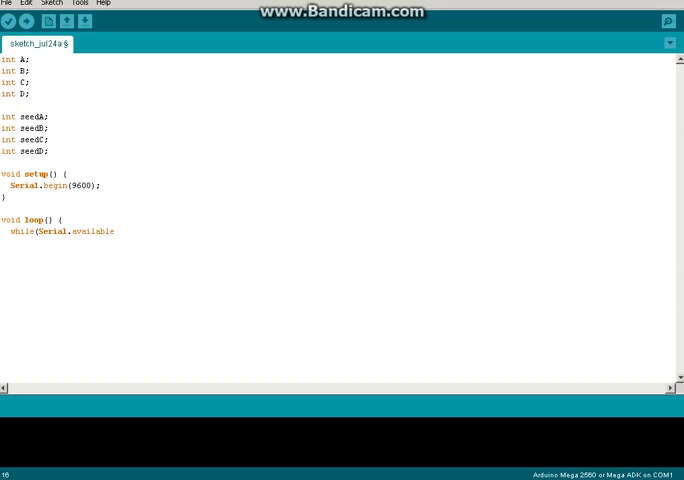
text(())
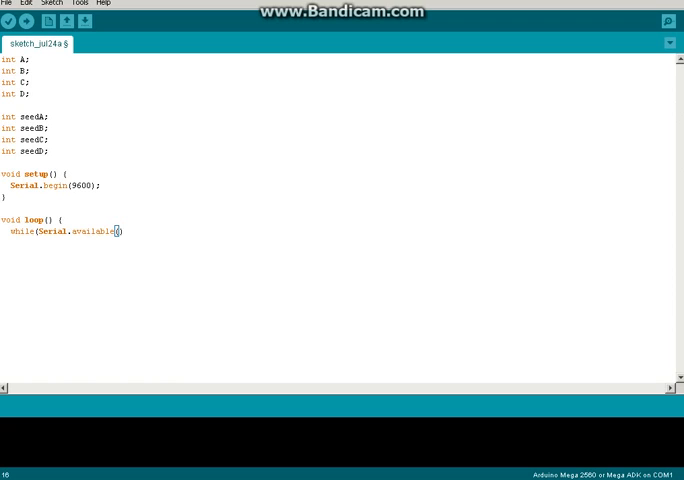
text(= 0)
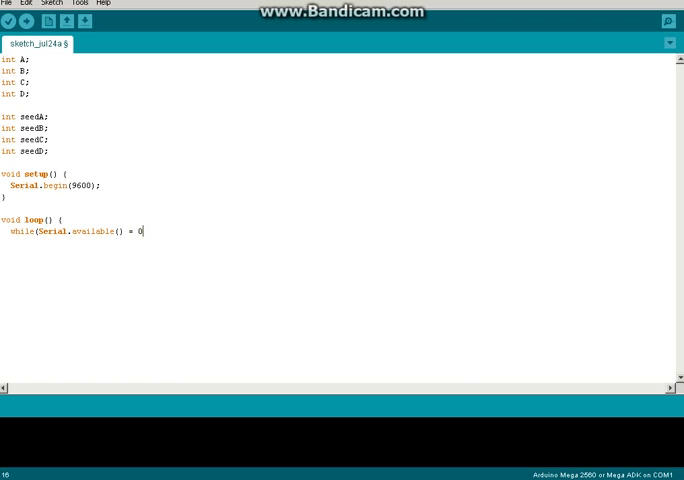
text();)
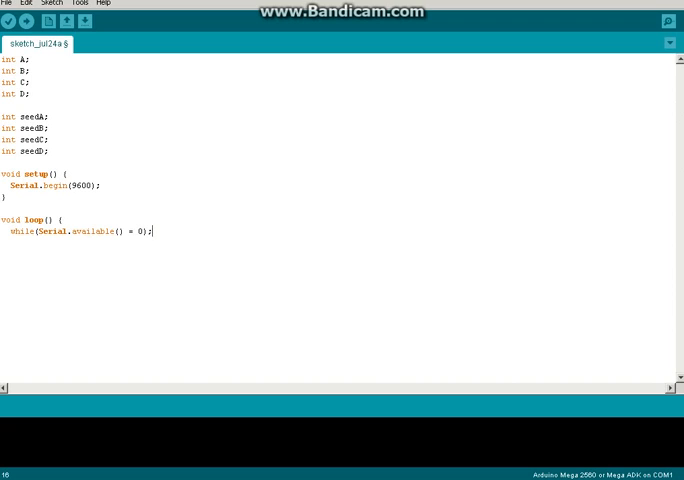
key(backspace)
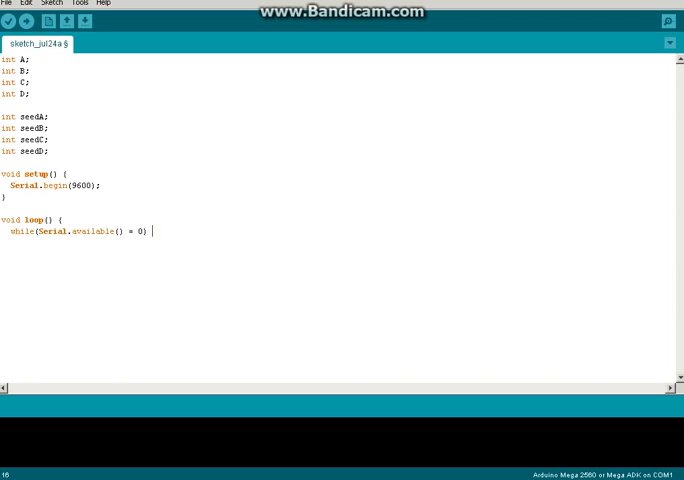
text({})
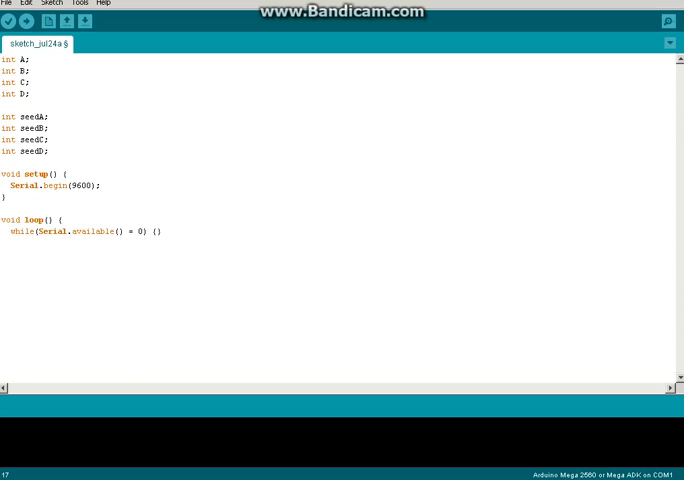
click(4, 164)
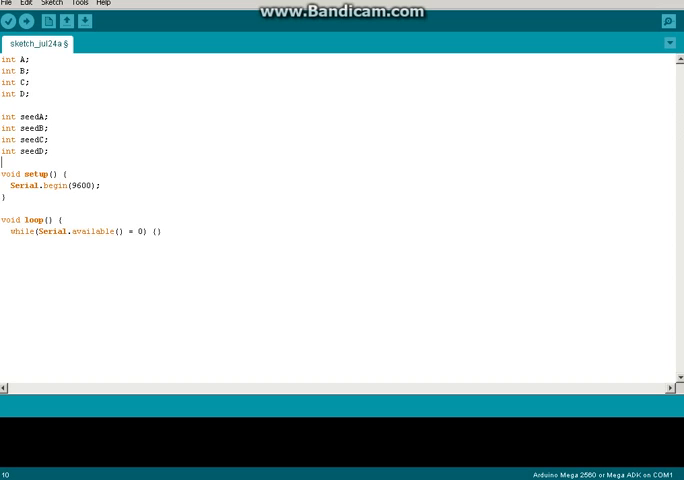
Declare int tempseed after the seed declarations.
key(Backspace)
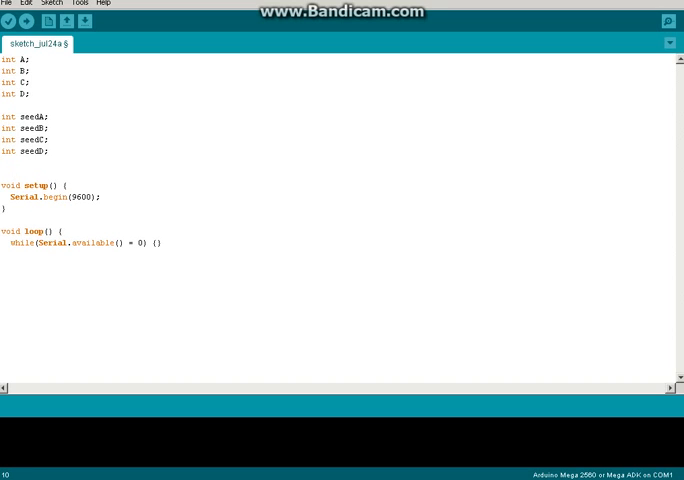
text(int)
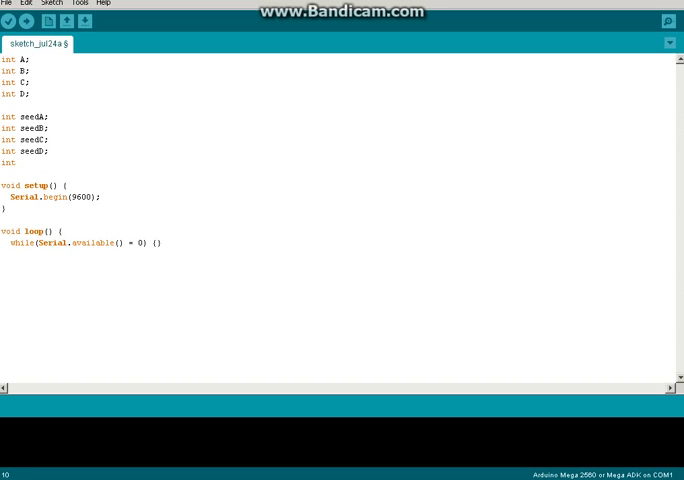
text(tempseed;)
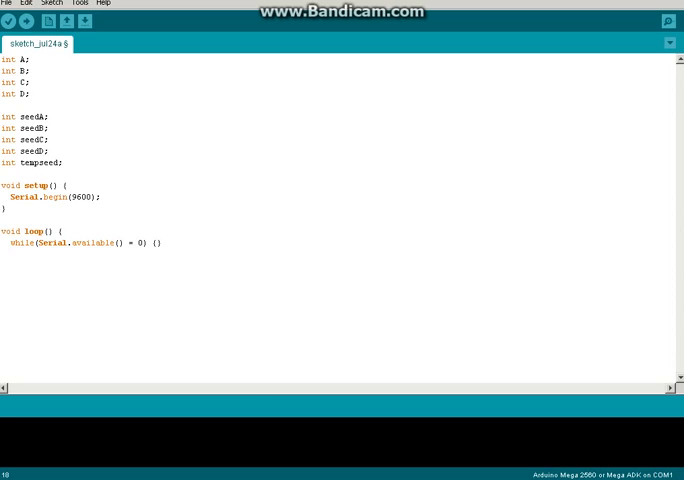
Store the serial byte with tempseed = Serial.read(); inside the while loop.
text(tem)
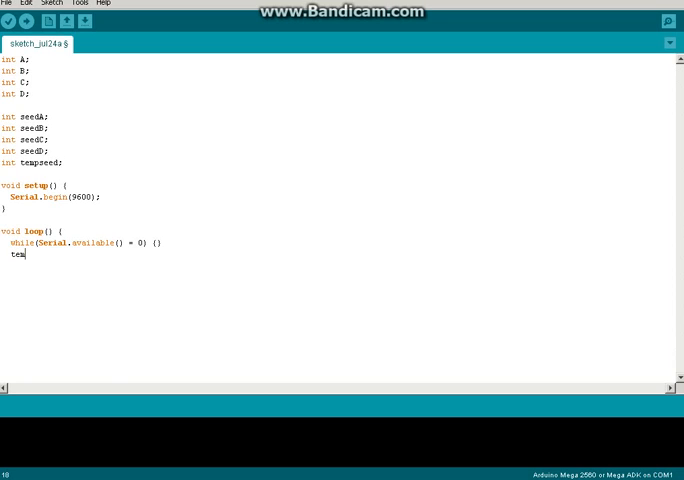
text(pseed =)
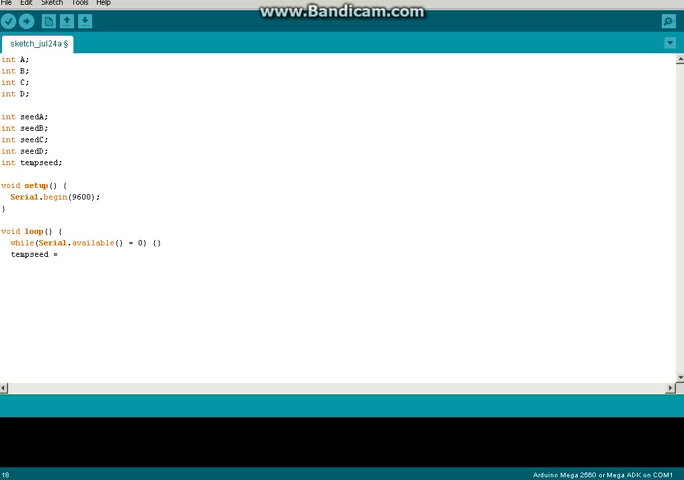
text(Ser)
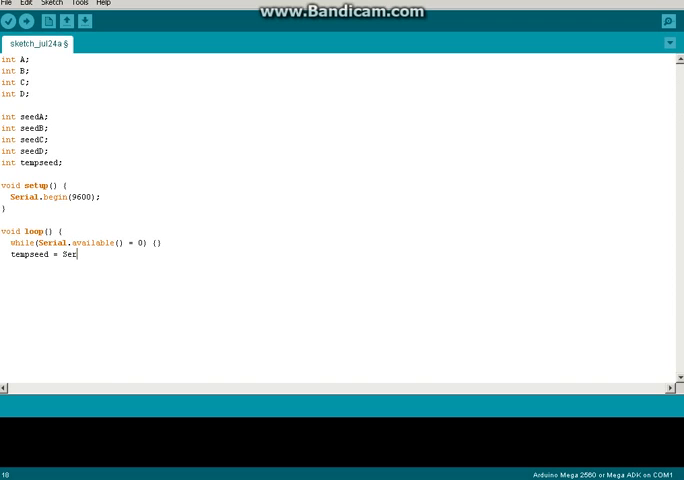
text(ial.read)
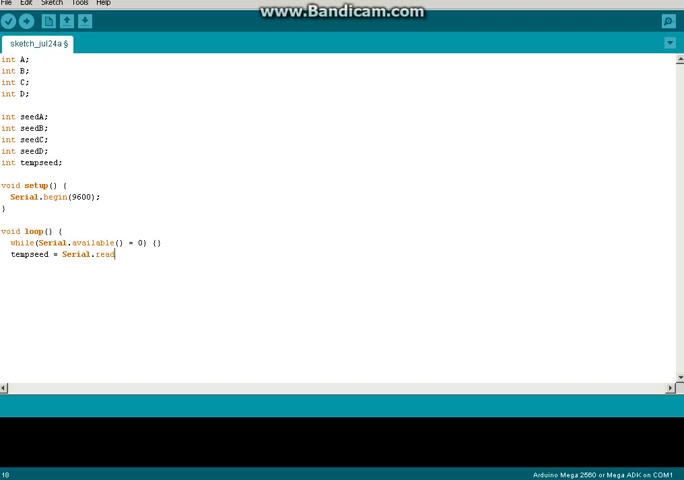
text((0)
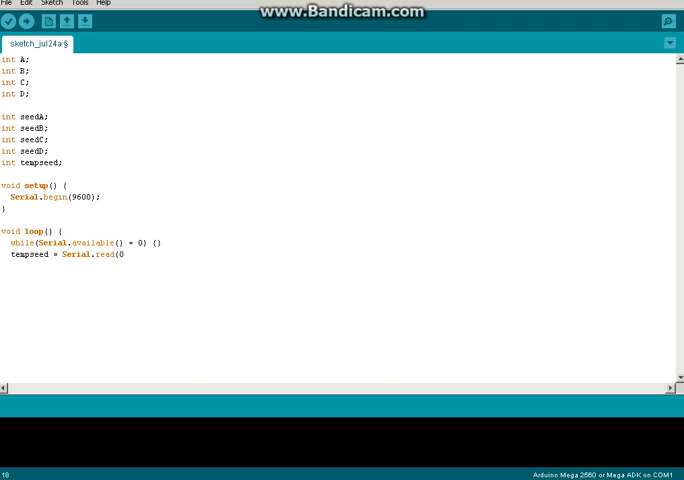
key(Backspace)
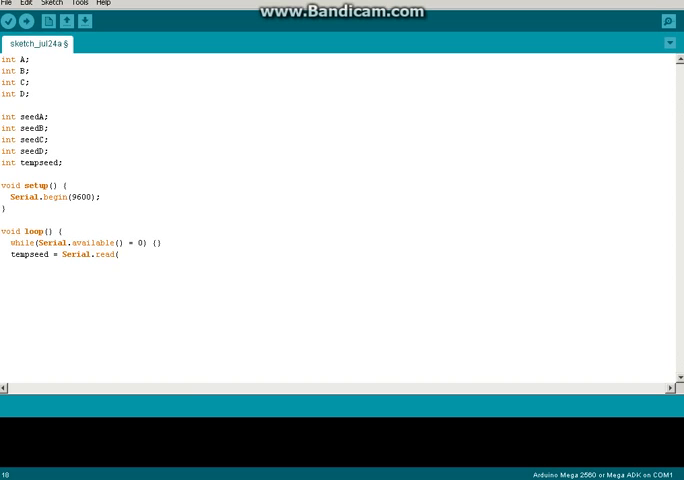
text();)
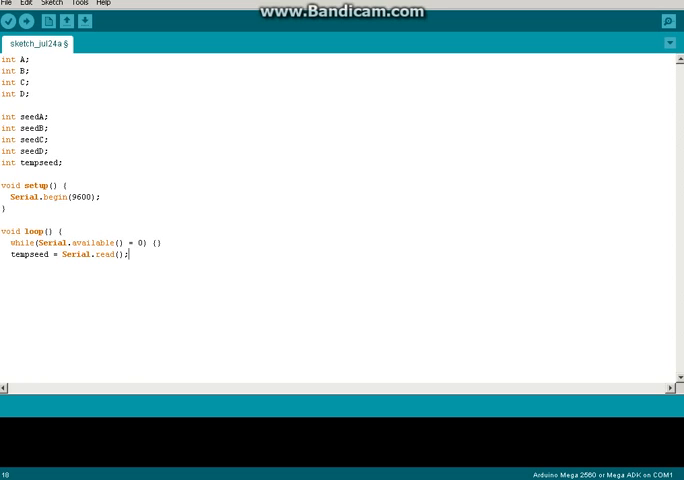
Assign seedA and seedB as tempseed & B0001 and tempseed & B0010.
text(a)
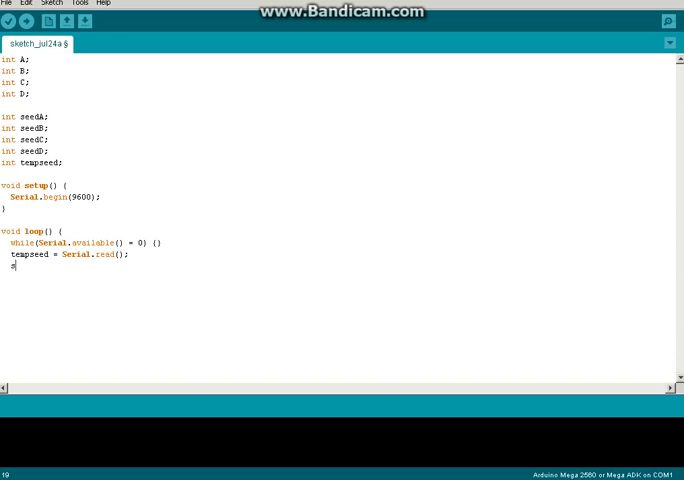
text(eedA)
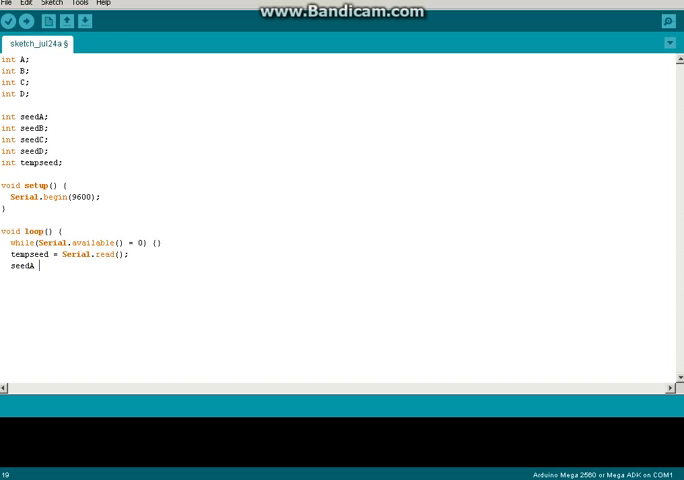
text(= te)
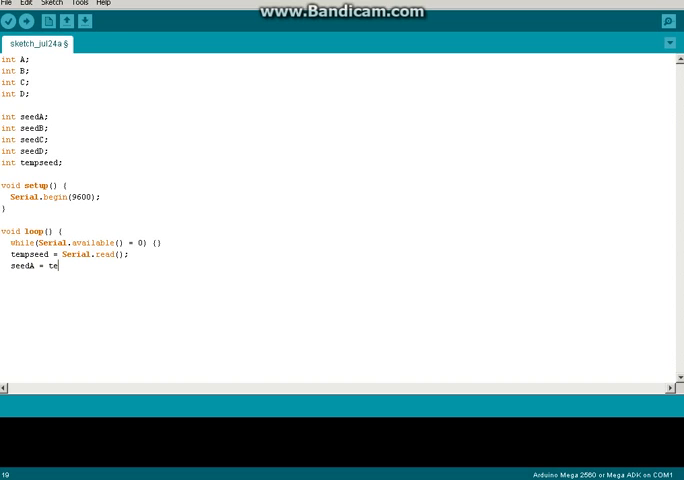
text(mpseed)
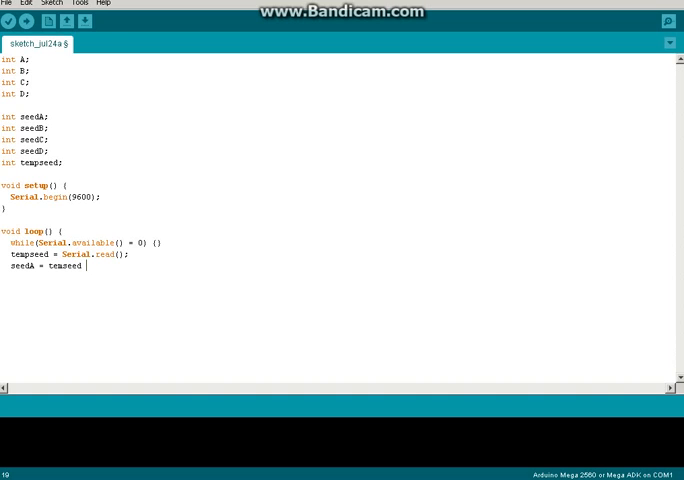
text(&)
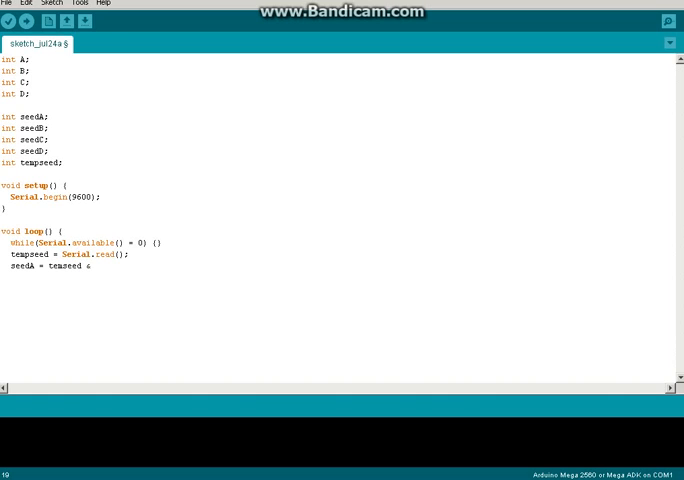
text(B0001;)
text(seedB )
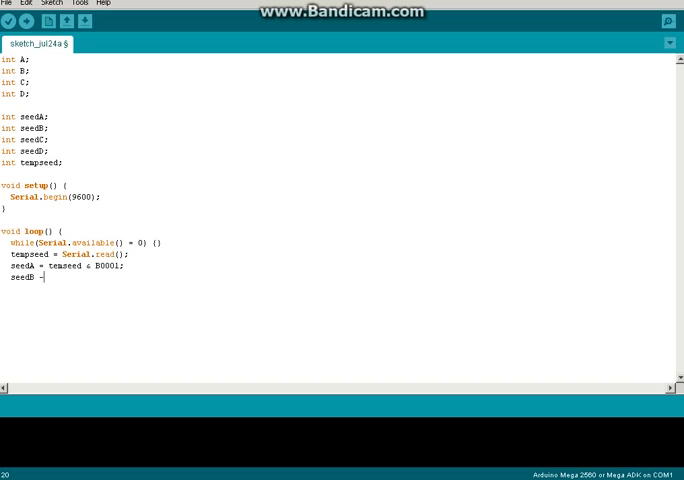
text(=)
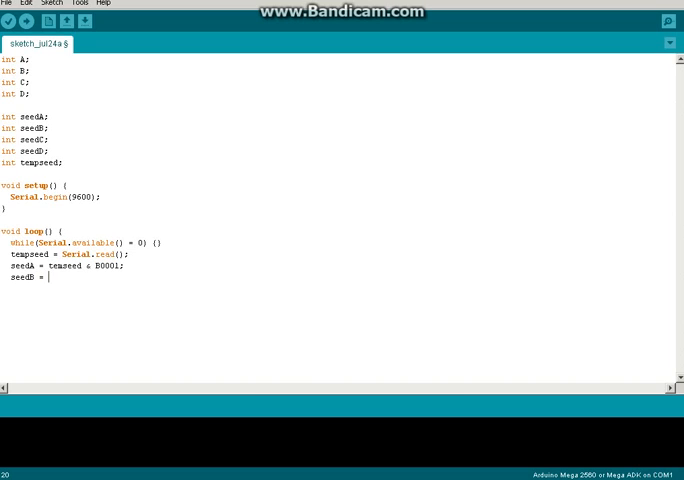
text(tempseed)
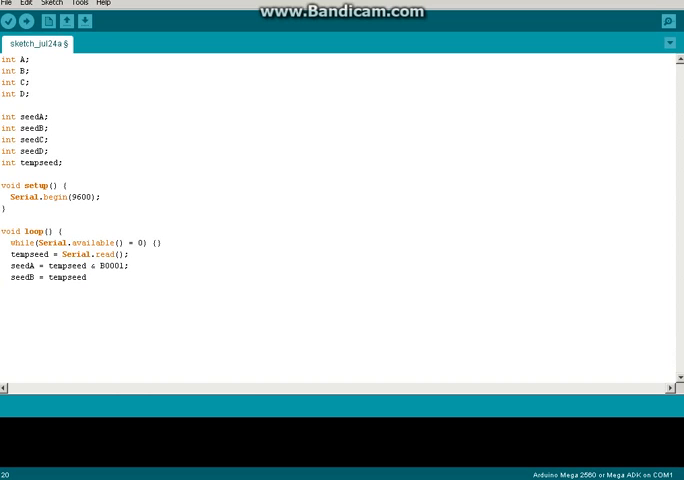
text(&)
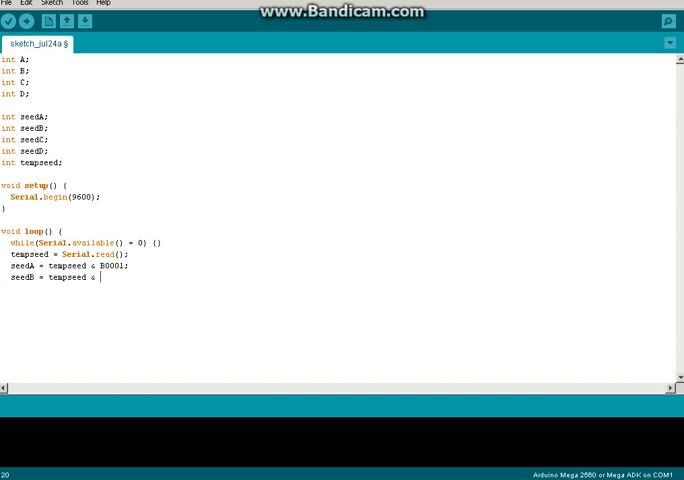
text(B)
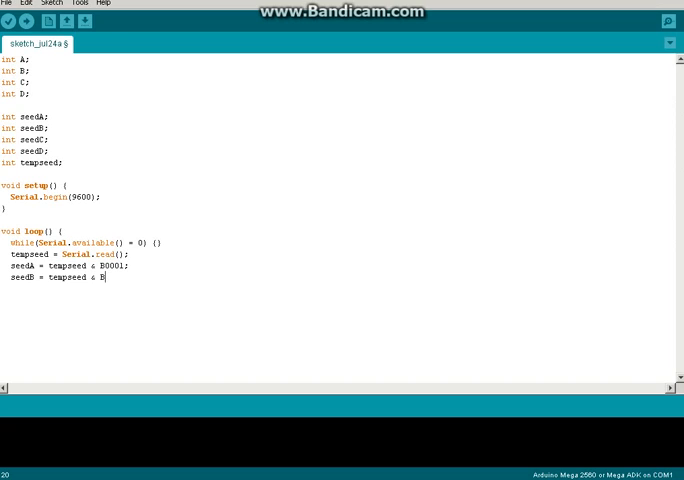
mouse_move(104, 278)
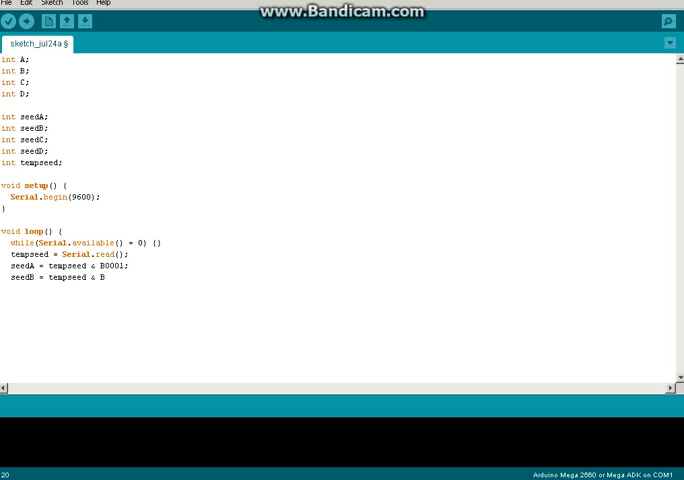
text(0010;)
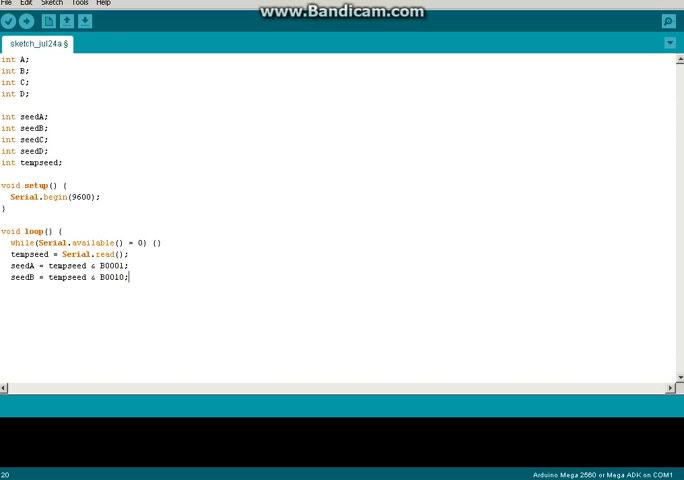
Assign seedC and seedD as tempseed & B0100 and tempseed & B1000.
text(seed)
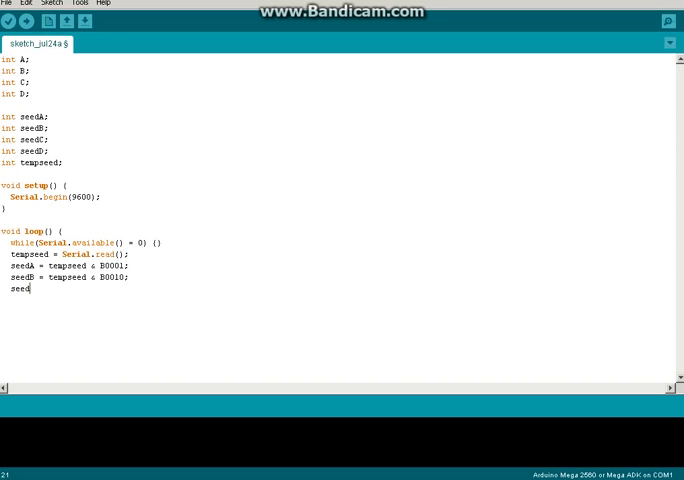
text(C)
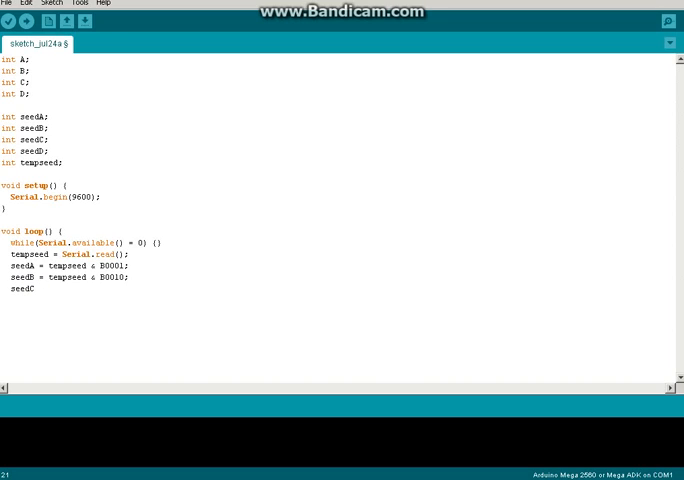
text(= tem)
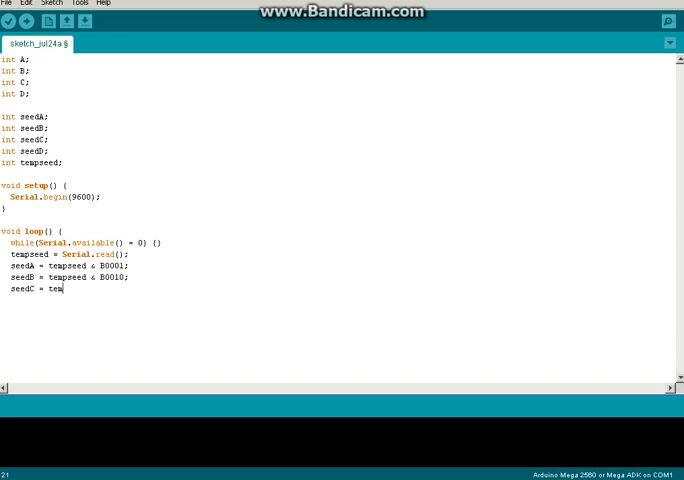
text(pseed)
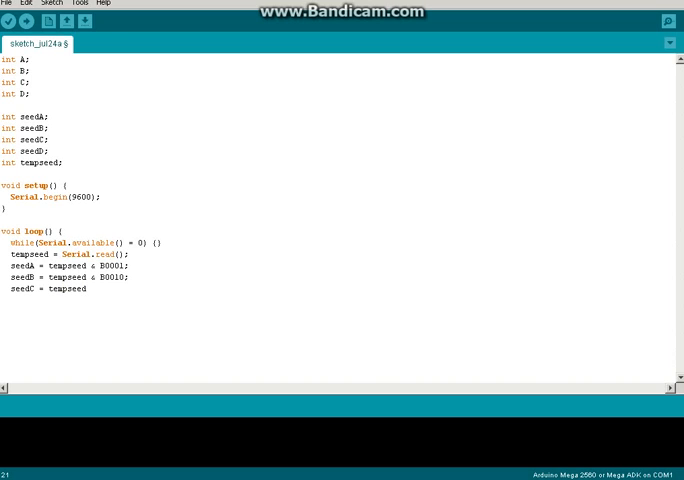
text(&)
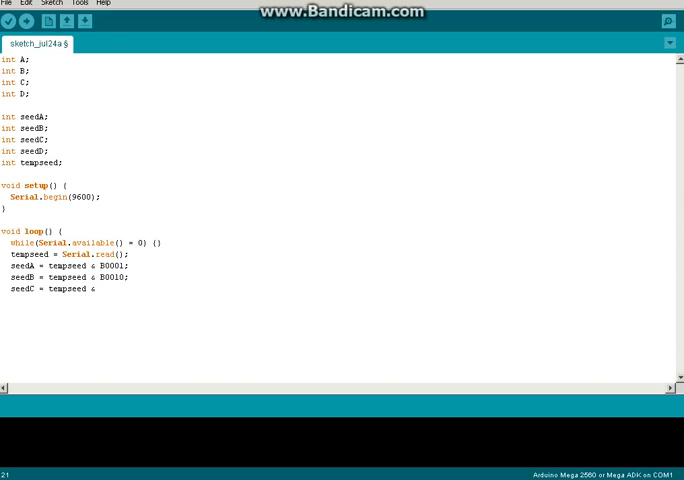
text(B0100)
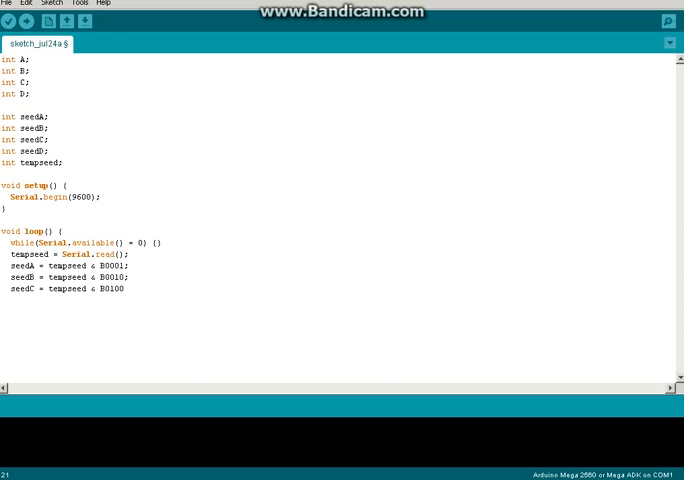
text(s)
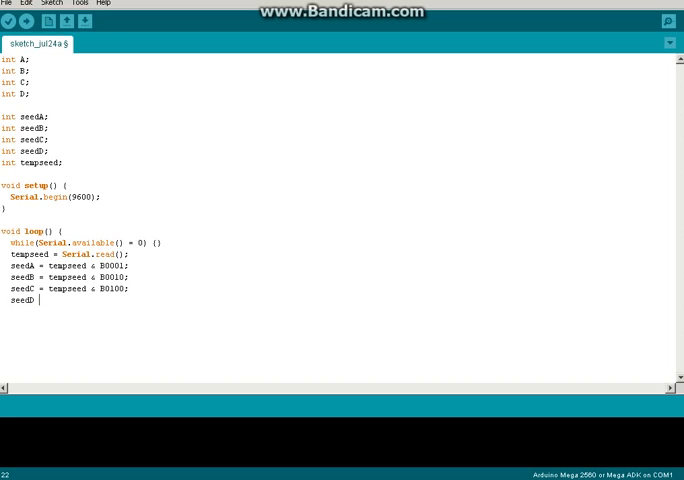
text(=)
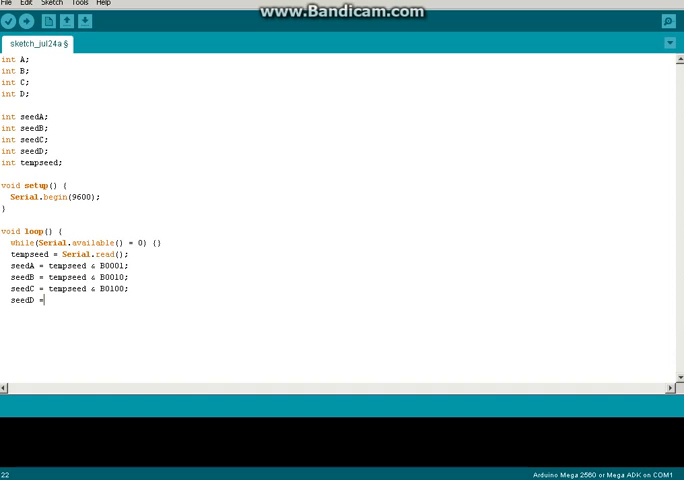
text(tempseed &)
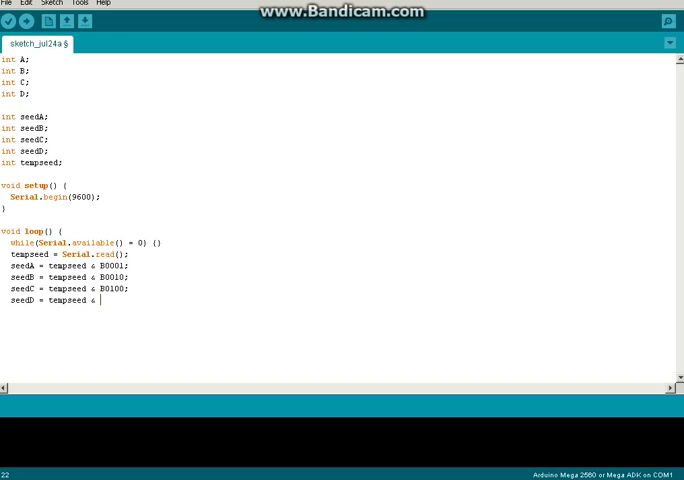
text(B1000)
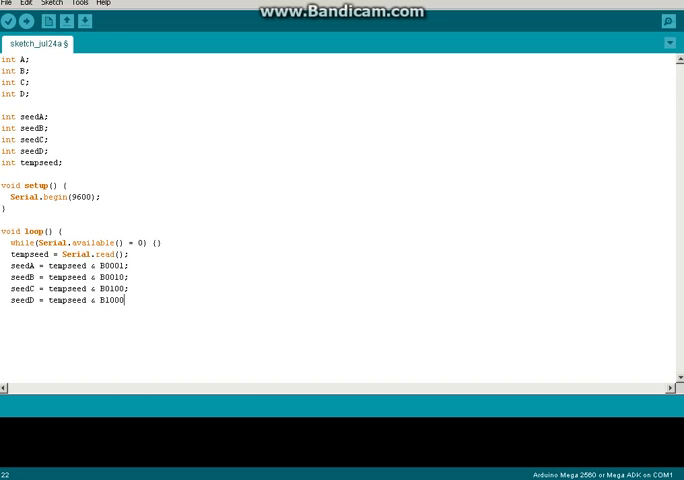
text(;)
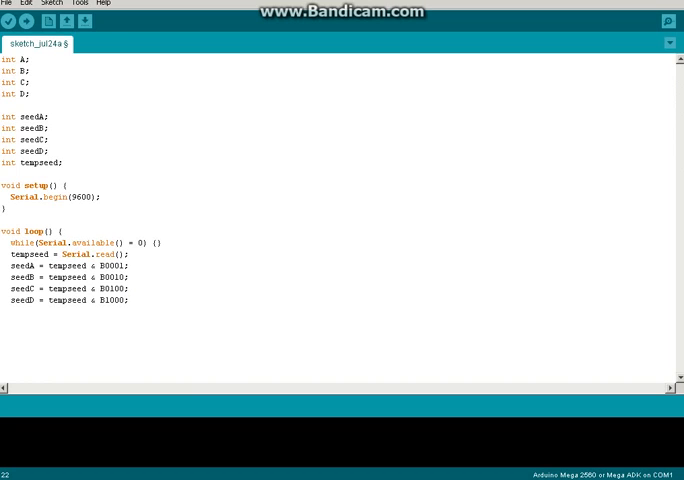
Write seedA to pin 24 with digitalWrite(24, seedA);.
key(Return)
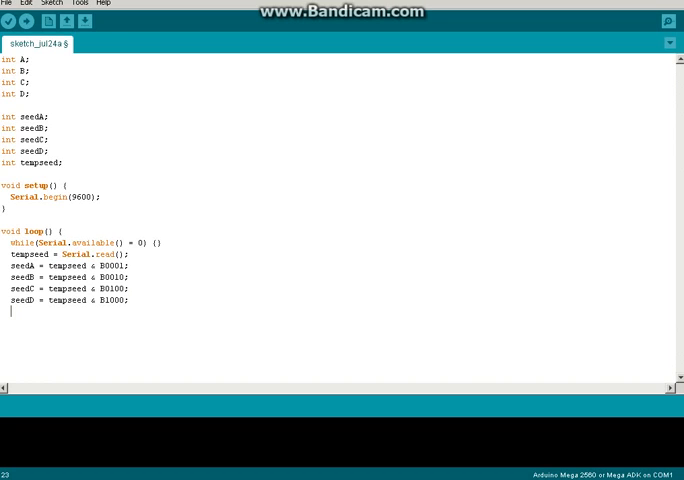
text(digita)
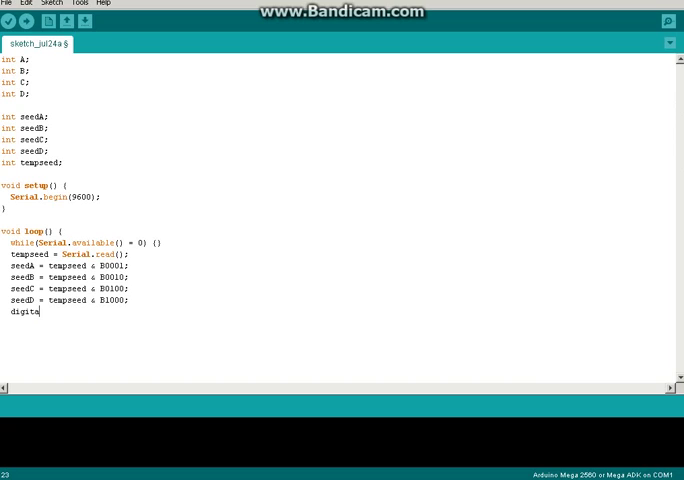
text(Wri)
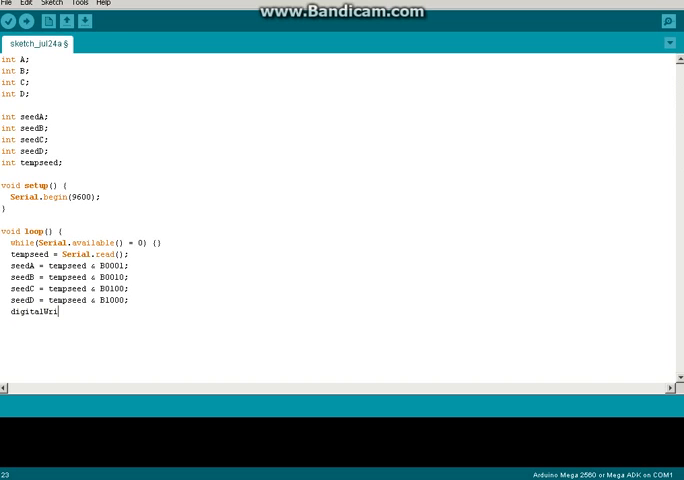
text(te()
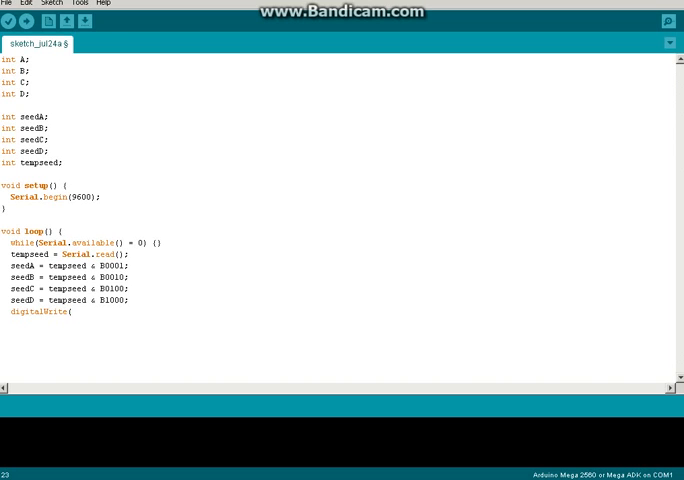
text(()
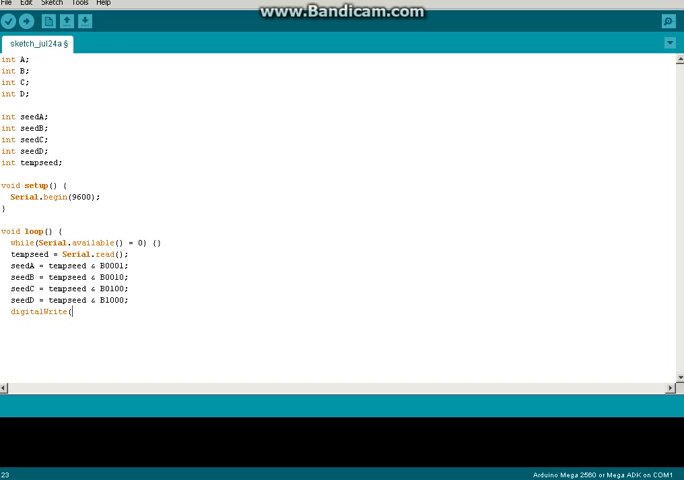
text((25)
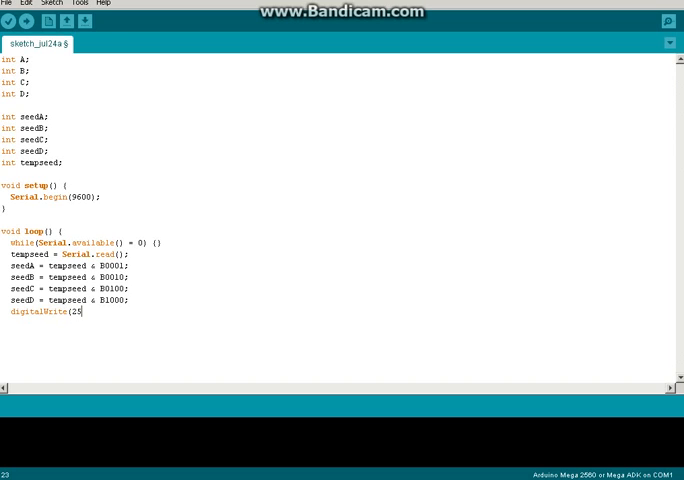
text(4, see)
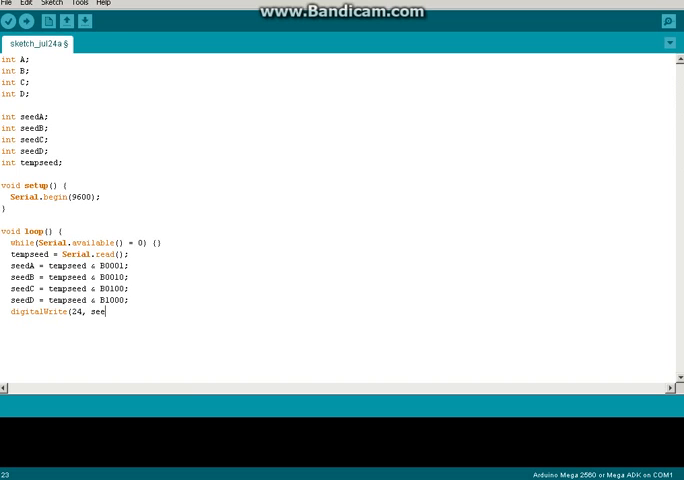
text(dA);)
text(digital)
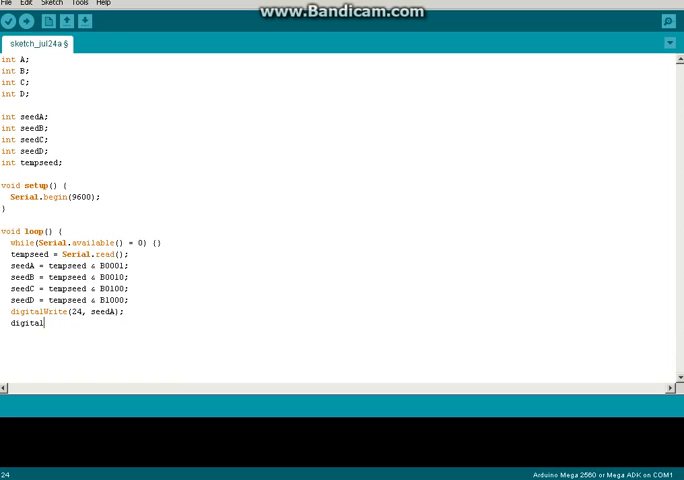
Write seedB, seedC and seedD to pins 25, 26 and 27 with digitalWrite.
text(Write)
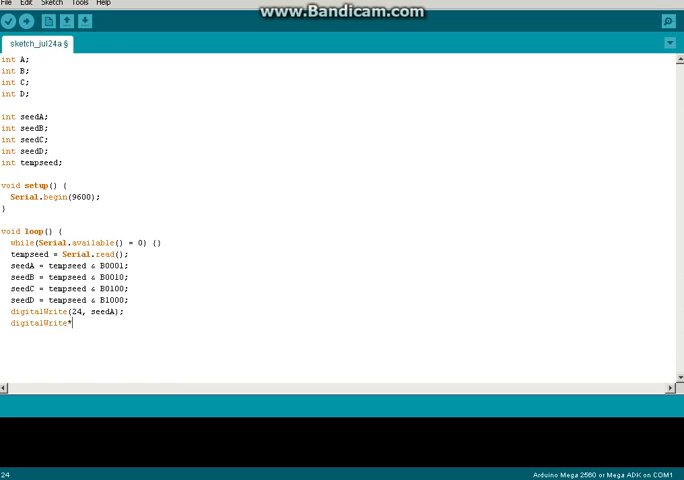
text((25)
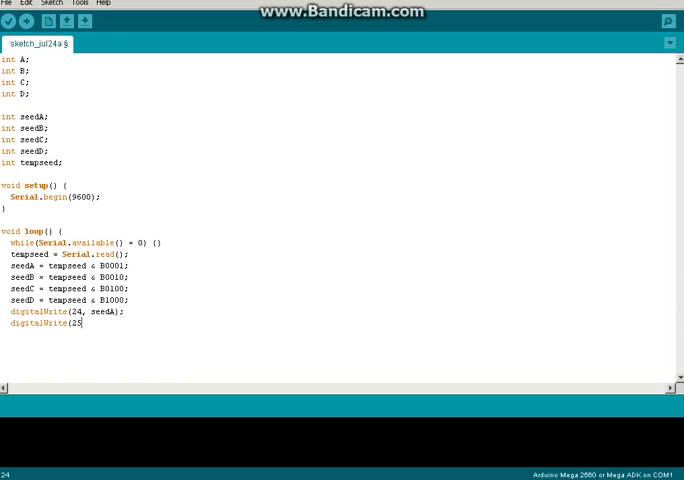
text(, seedB);)
text(digitalWrite)
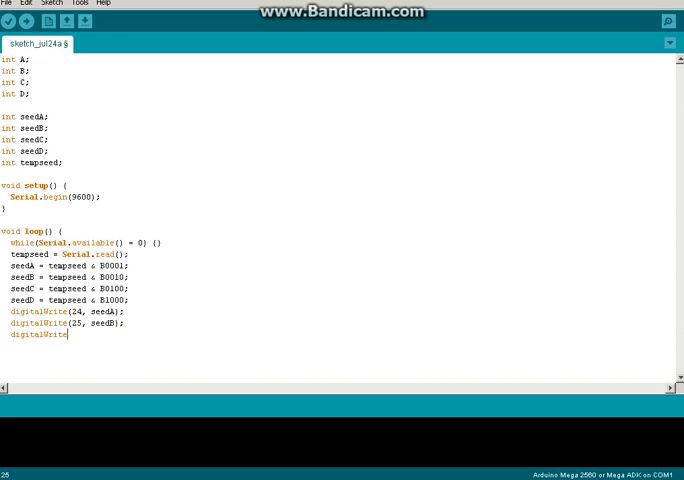
text((26,)
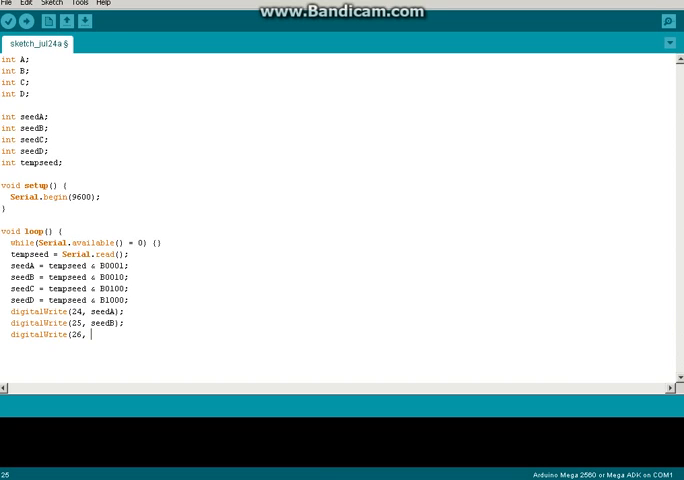
text(seedC);)
text(digital)
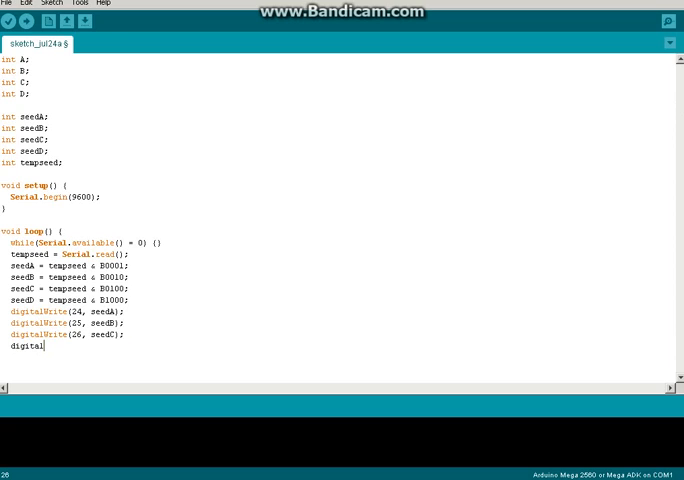
text(Write(2)
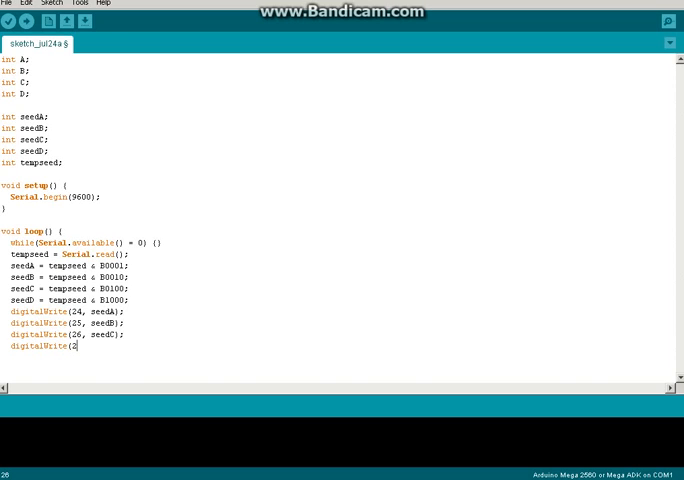
text(7, seedD);)
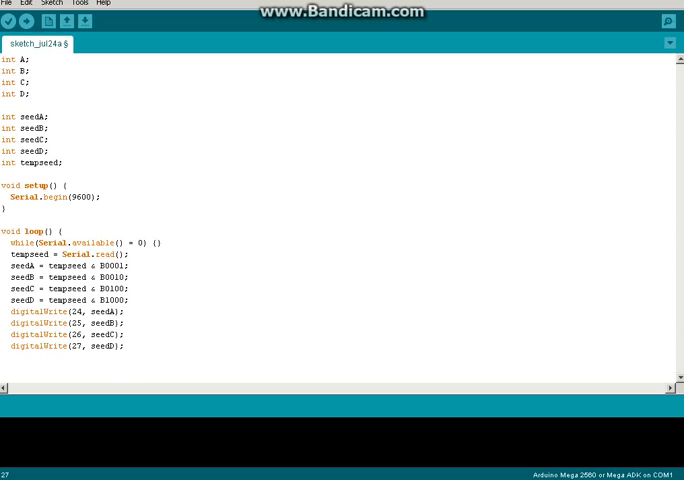
Pause for 100 milliseconds with delay(100);.
text(di)
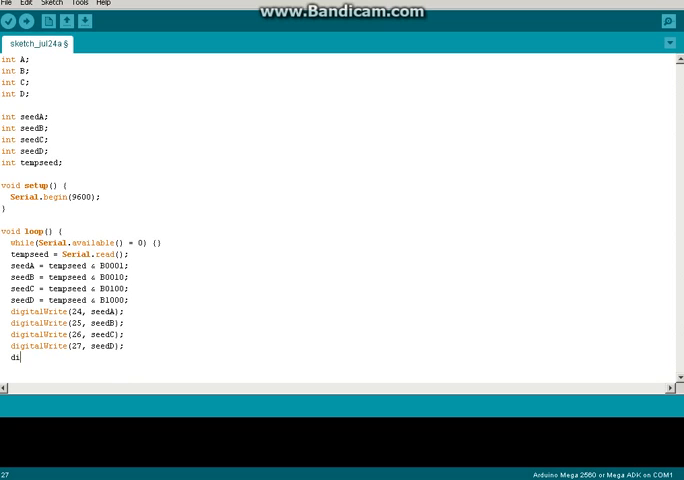
text(elay()
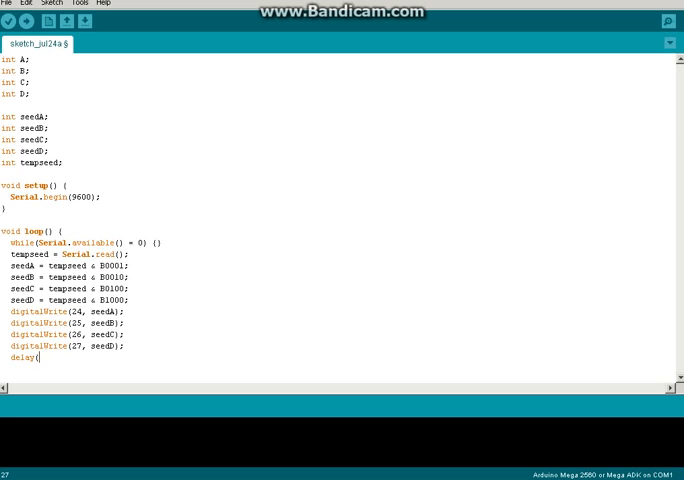
text(100);)
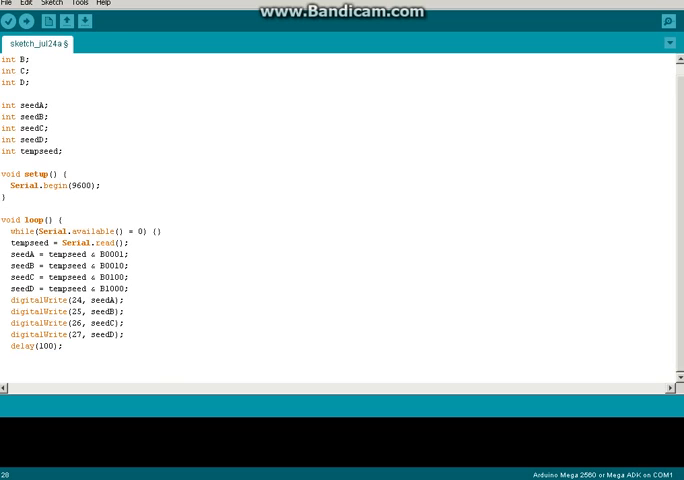
Read pins 28 and 29 into A and B with digitalRead after the delay.
click(12, 356)
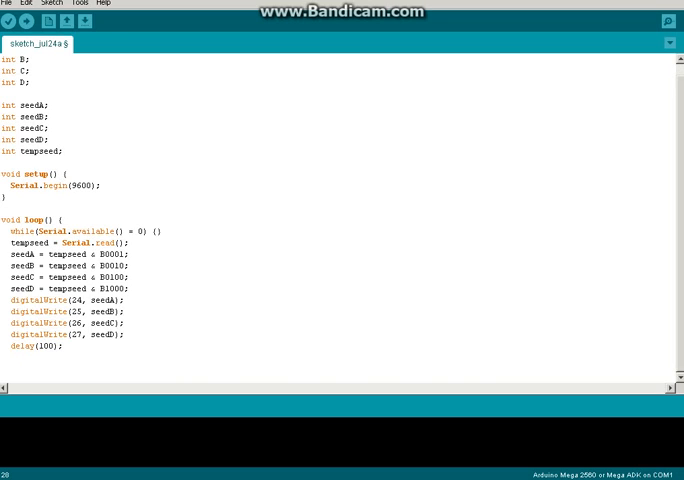
click(10, 356)
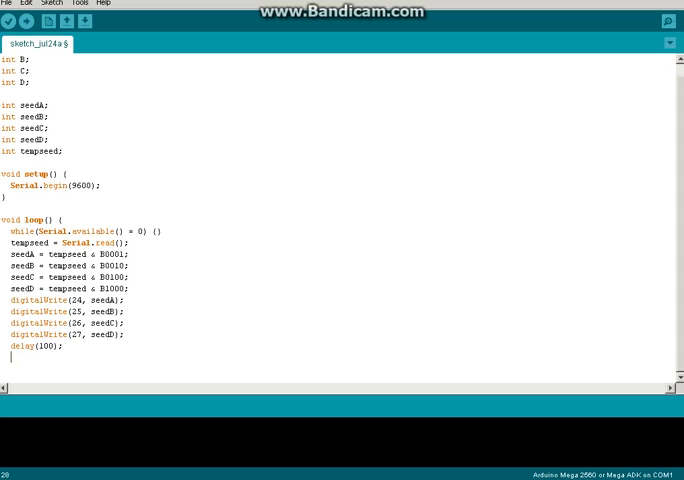
text(digital)
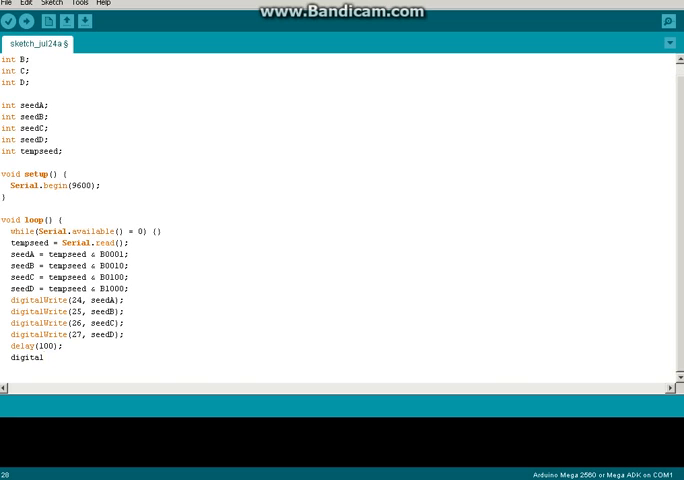
text(Read()
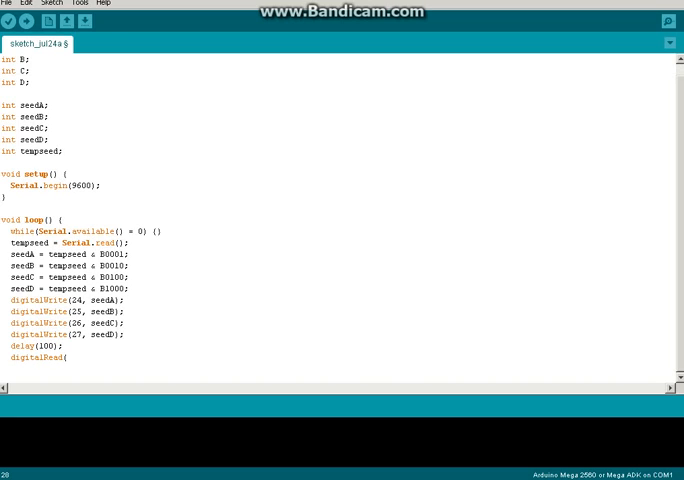
text((28))
text(B =)
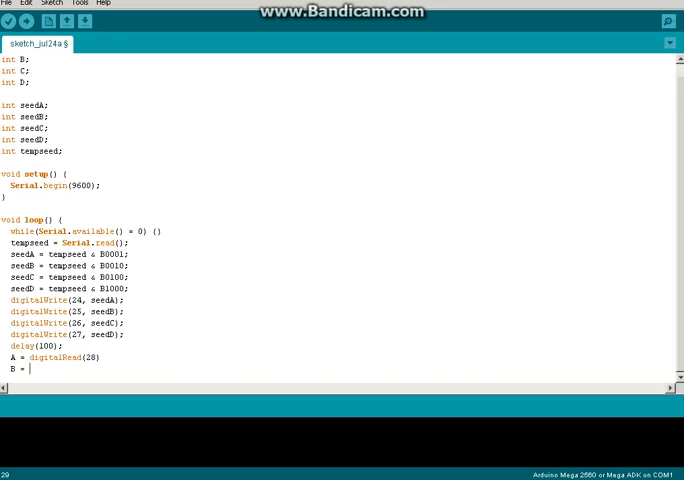
text(digital)
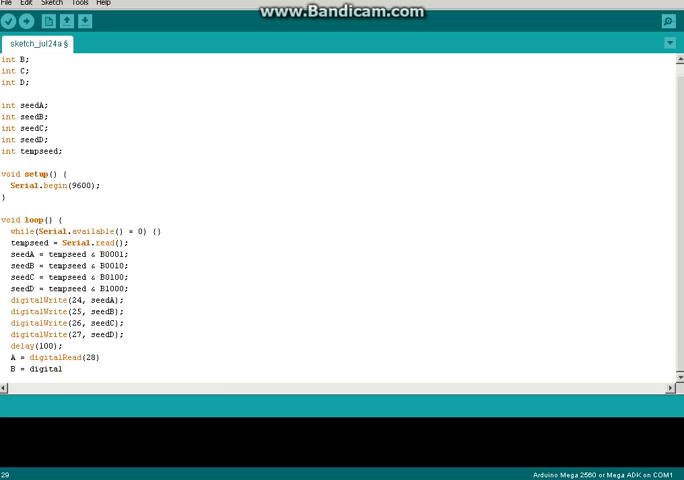
text(digitalRead)
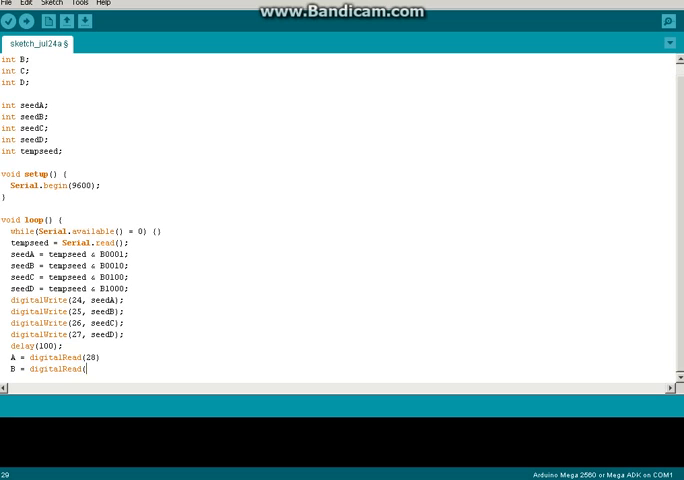
text((27)
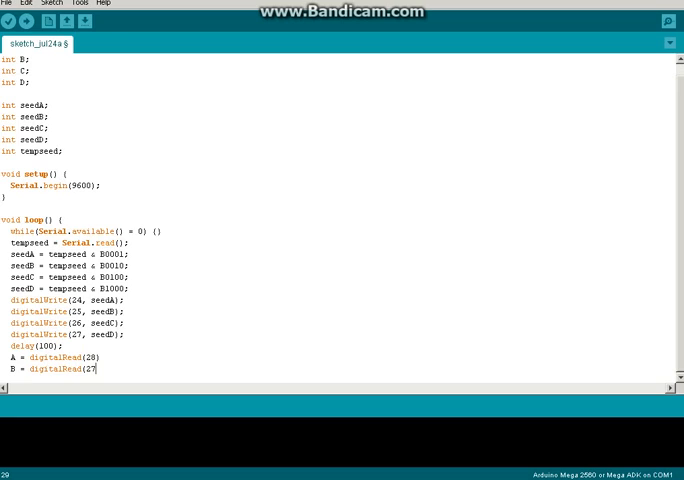
text(9)
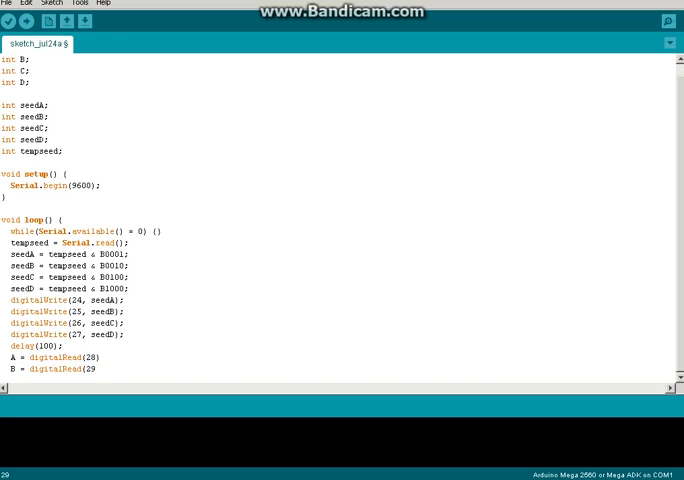
text(;)
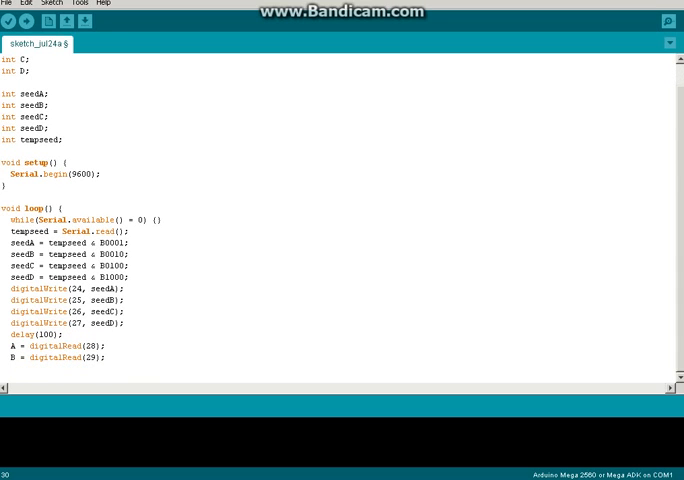
Read pins 30 and 31 into C and D with digitalRead.
text(C)
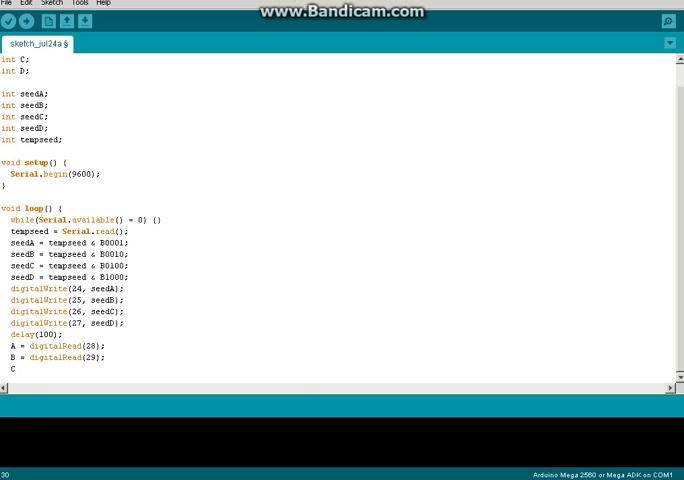
text(= digit)
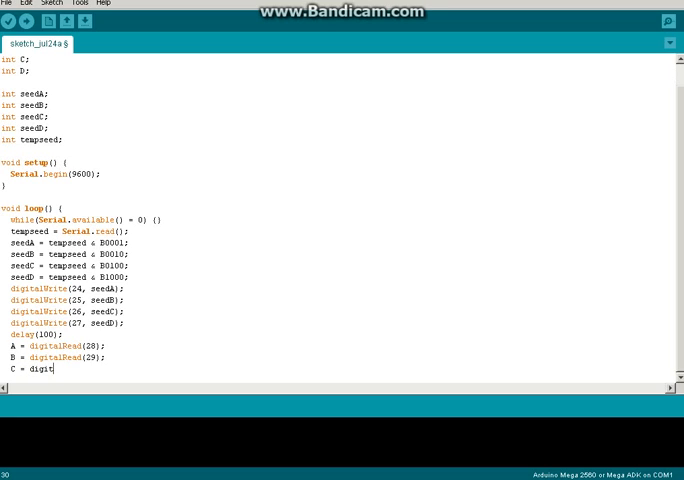
text(alRead)
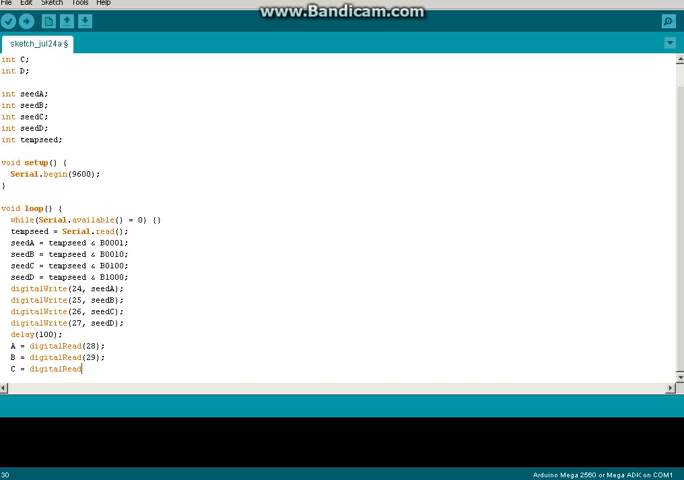
text((30);)
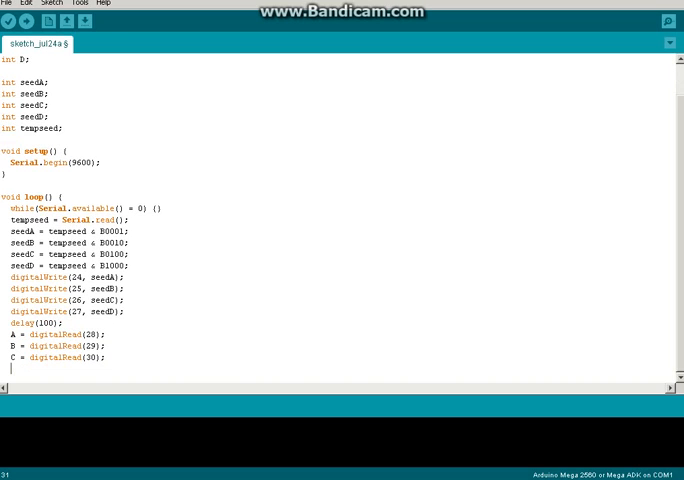
text(D =)
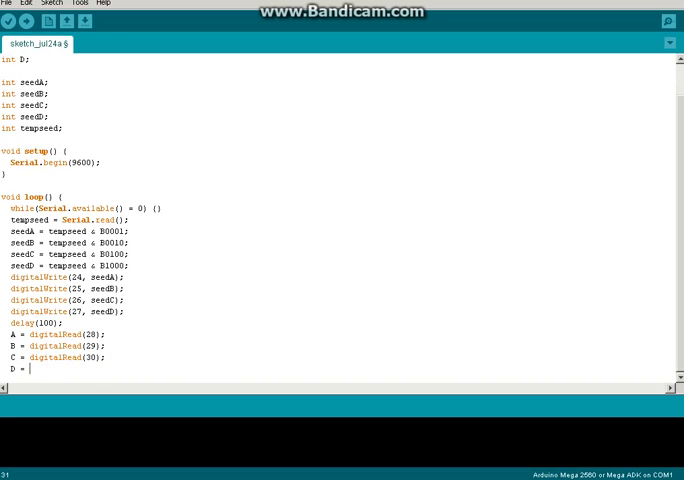
text(digital)
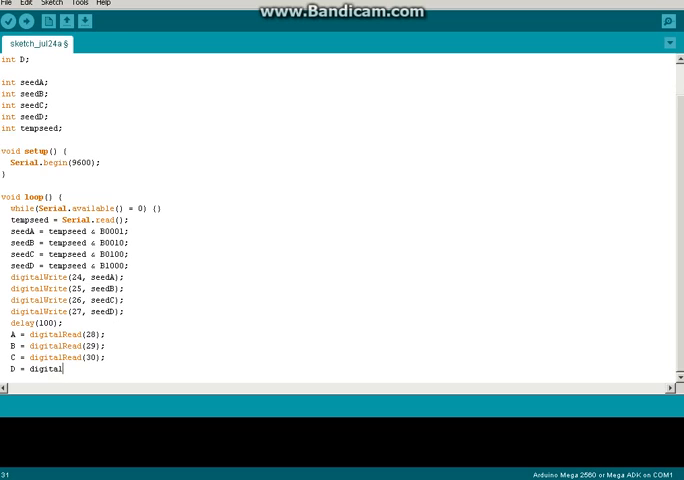
text(Read)
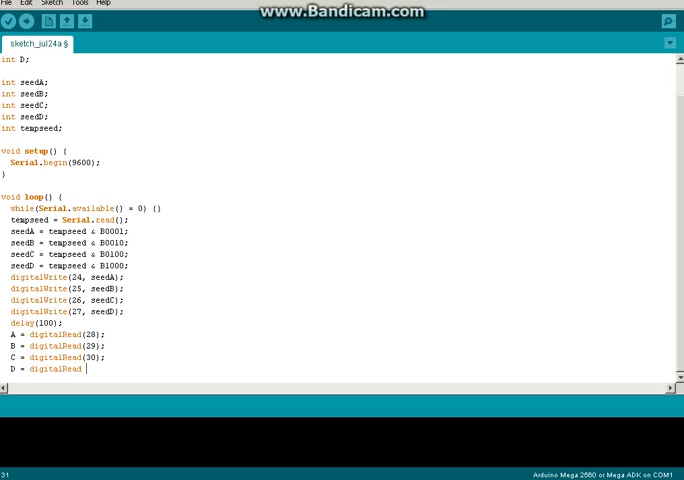
text((3)
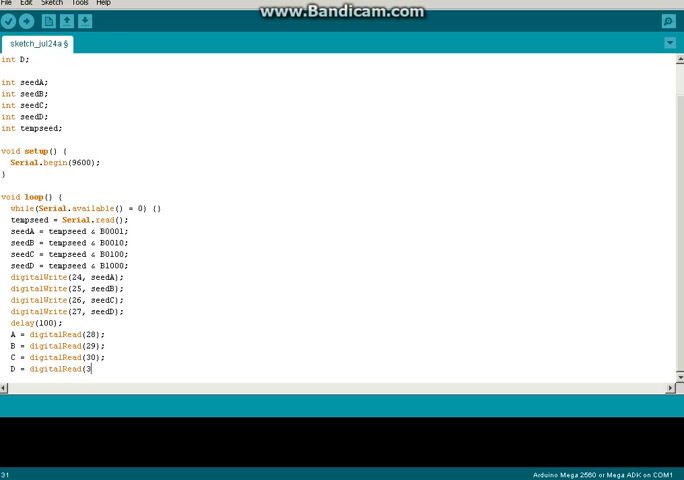
text(1);)
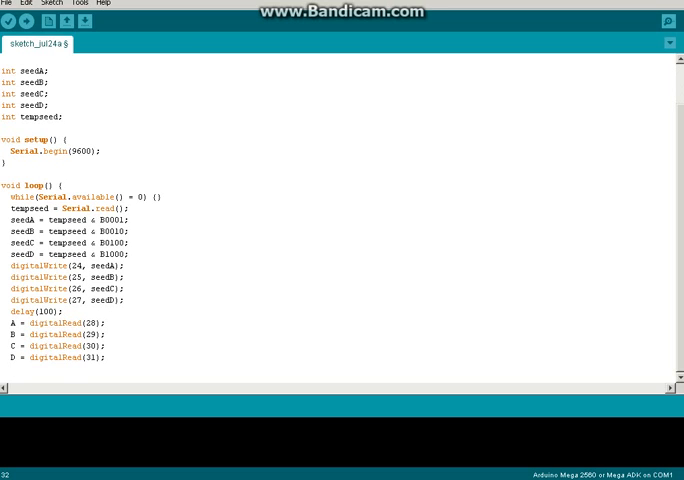
Scale B, C and D by 2, 4 and 8.
text(B ()
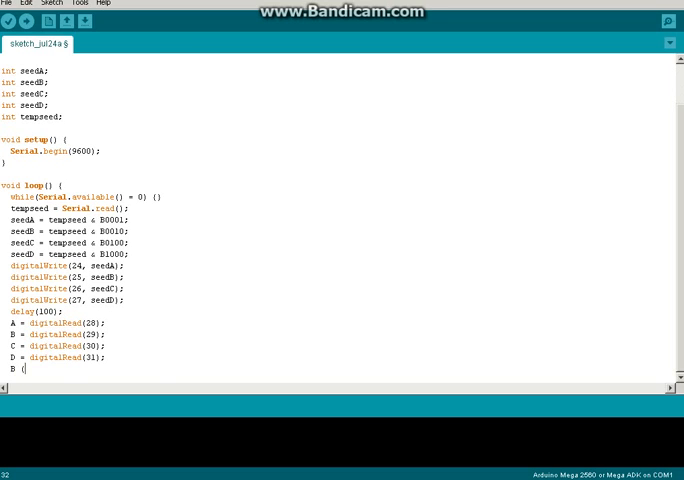
text(*)
text(C *= 4)
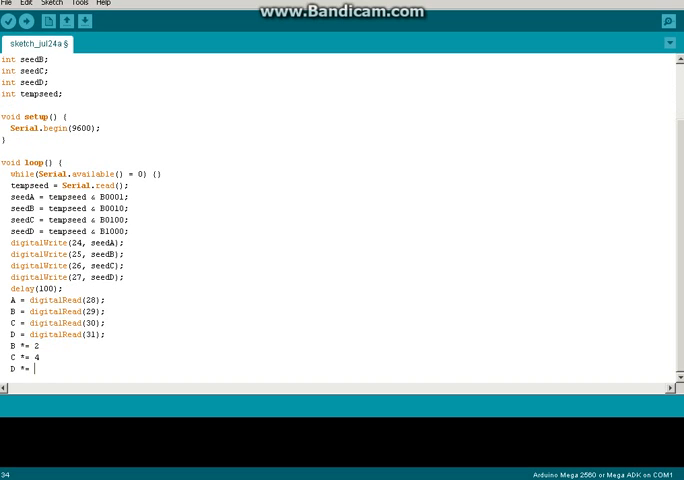
text(8)
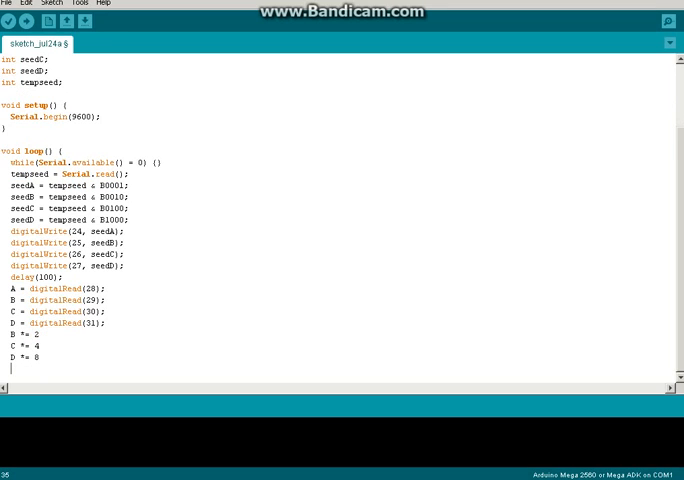
Sum A + B + C + D into result and print it with Serial.print(result);.
text(result)
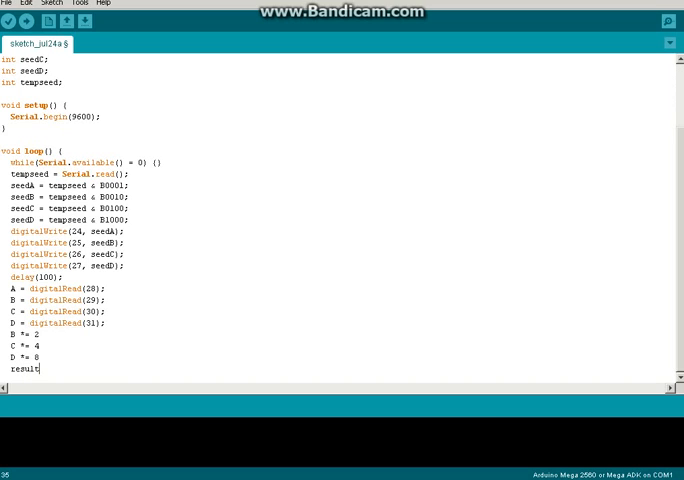
text(= A)
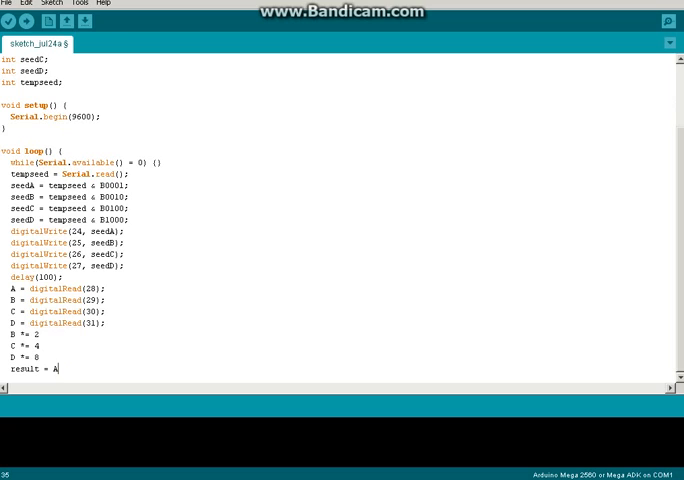
text(+ B)
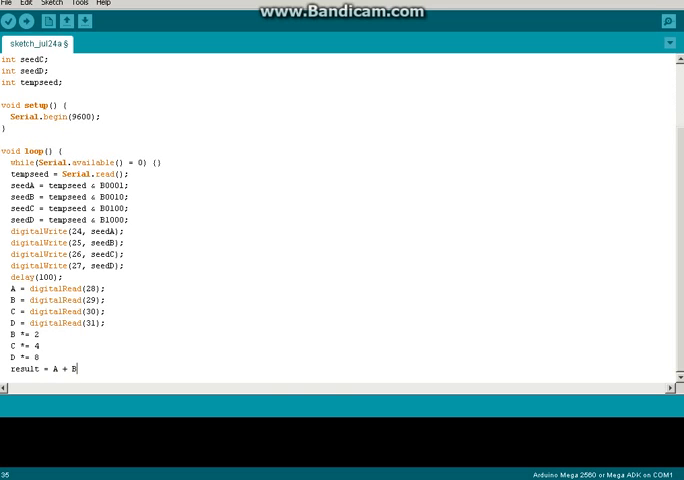
text(+ C + D;)
text(Ser)
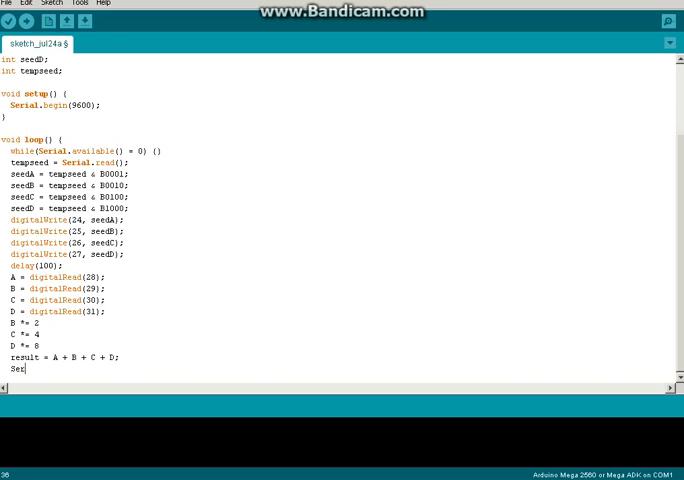
text(ial.)
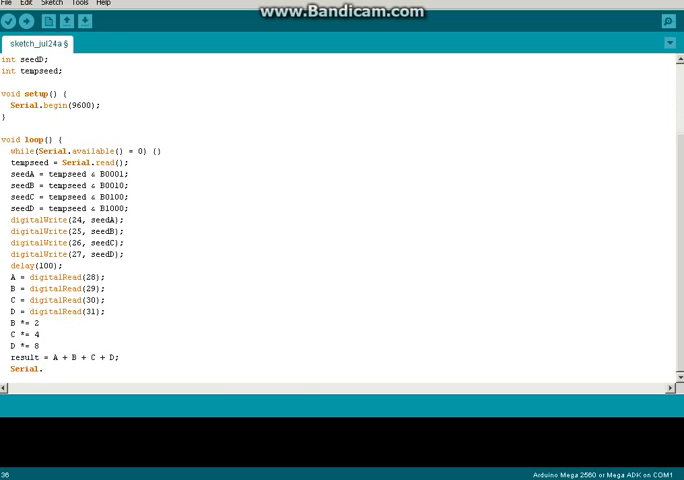
text(print(re)
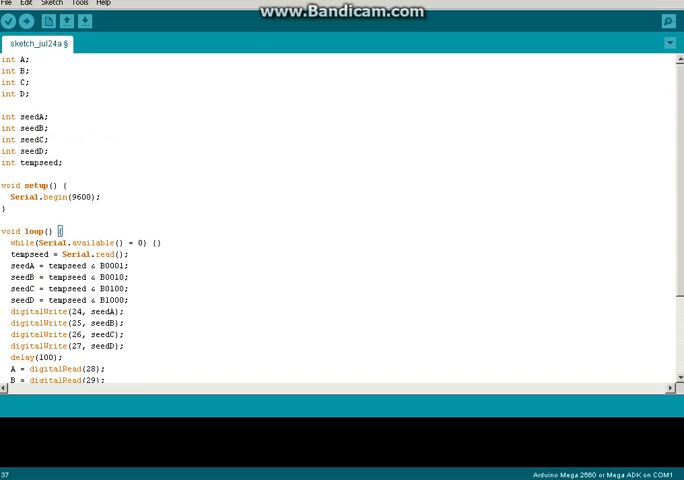
Declare int result below int D at the top of the sketch.
scroll(down, 3)
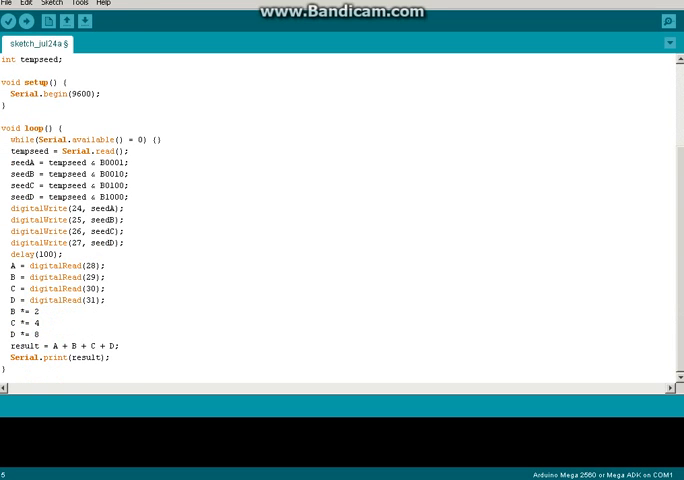
scroll(up, 3)
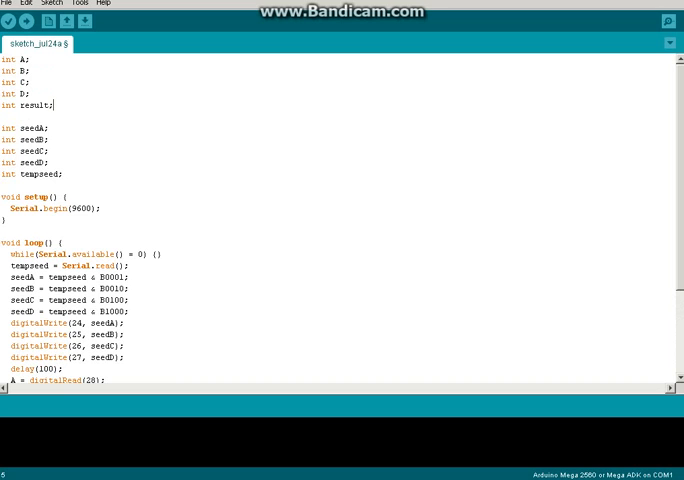
scroll(down, 3)
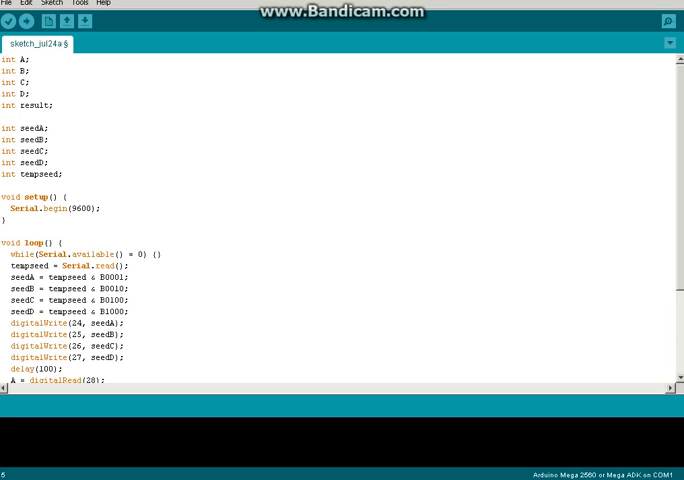
click(54, 104)
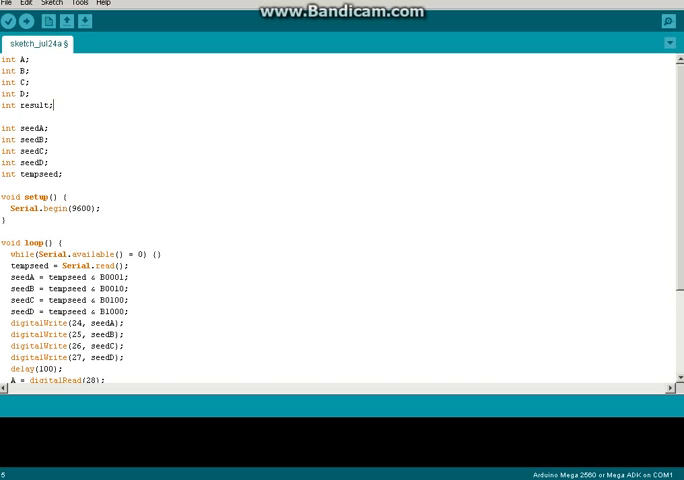
scroll(down, 3)
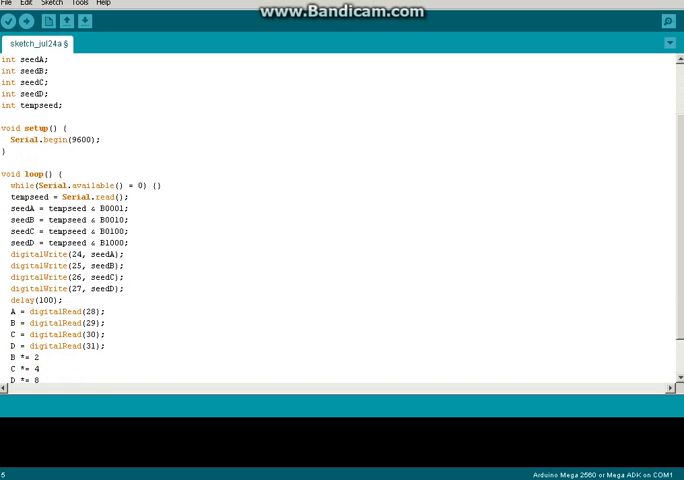